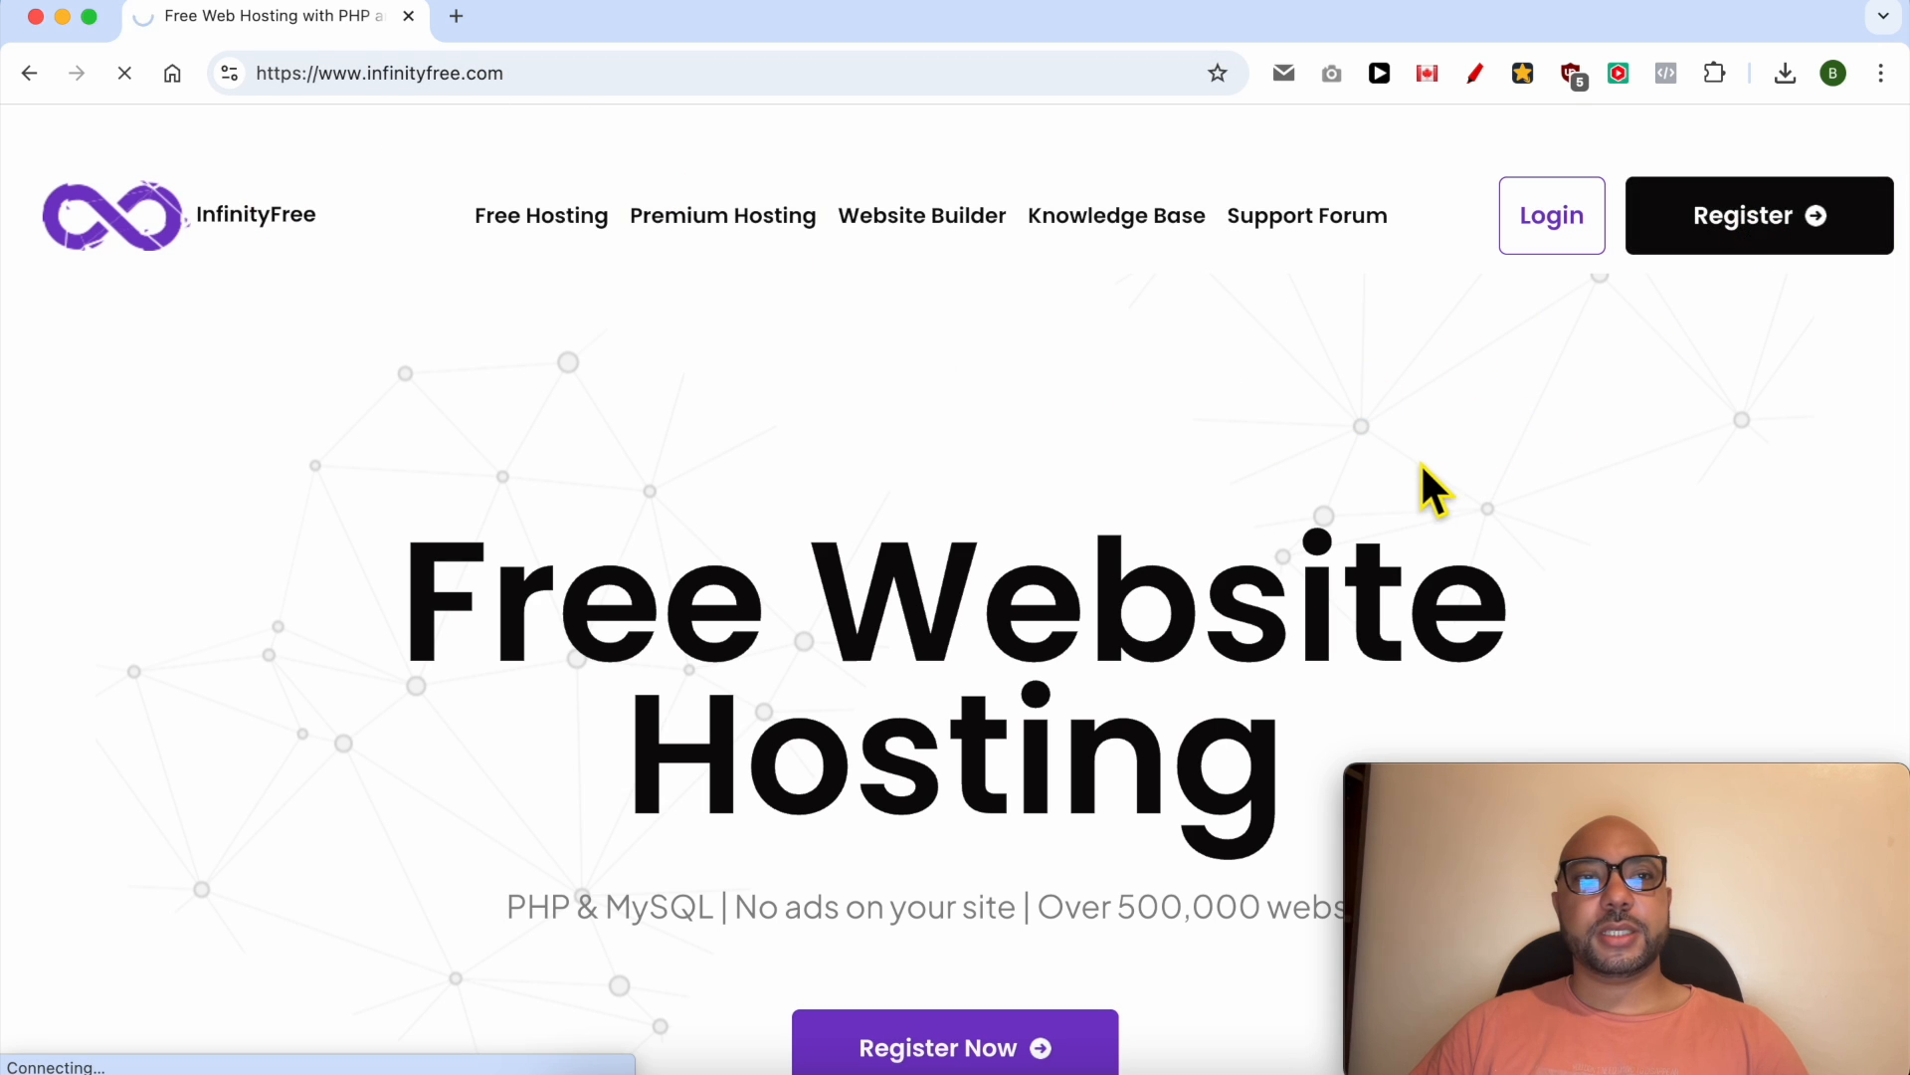
Enter the account email and password and accept the terms of service.
click(1757, 215)
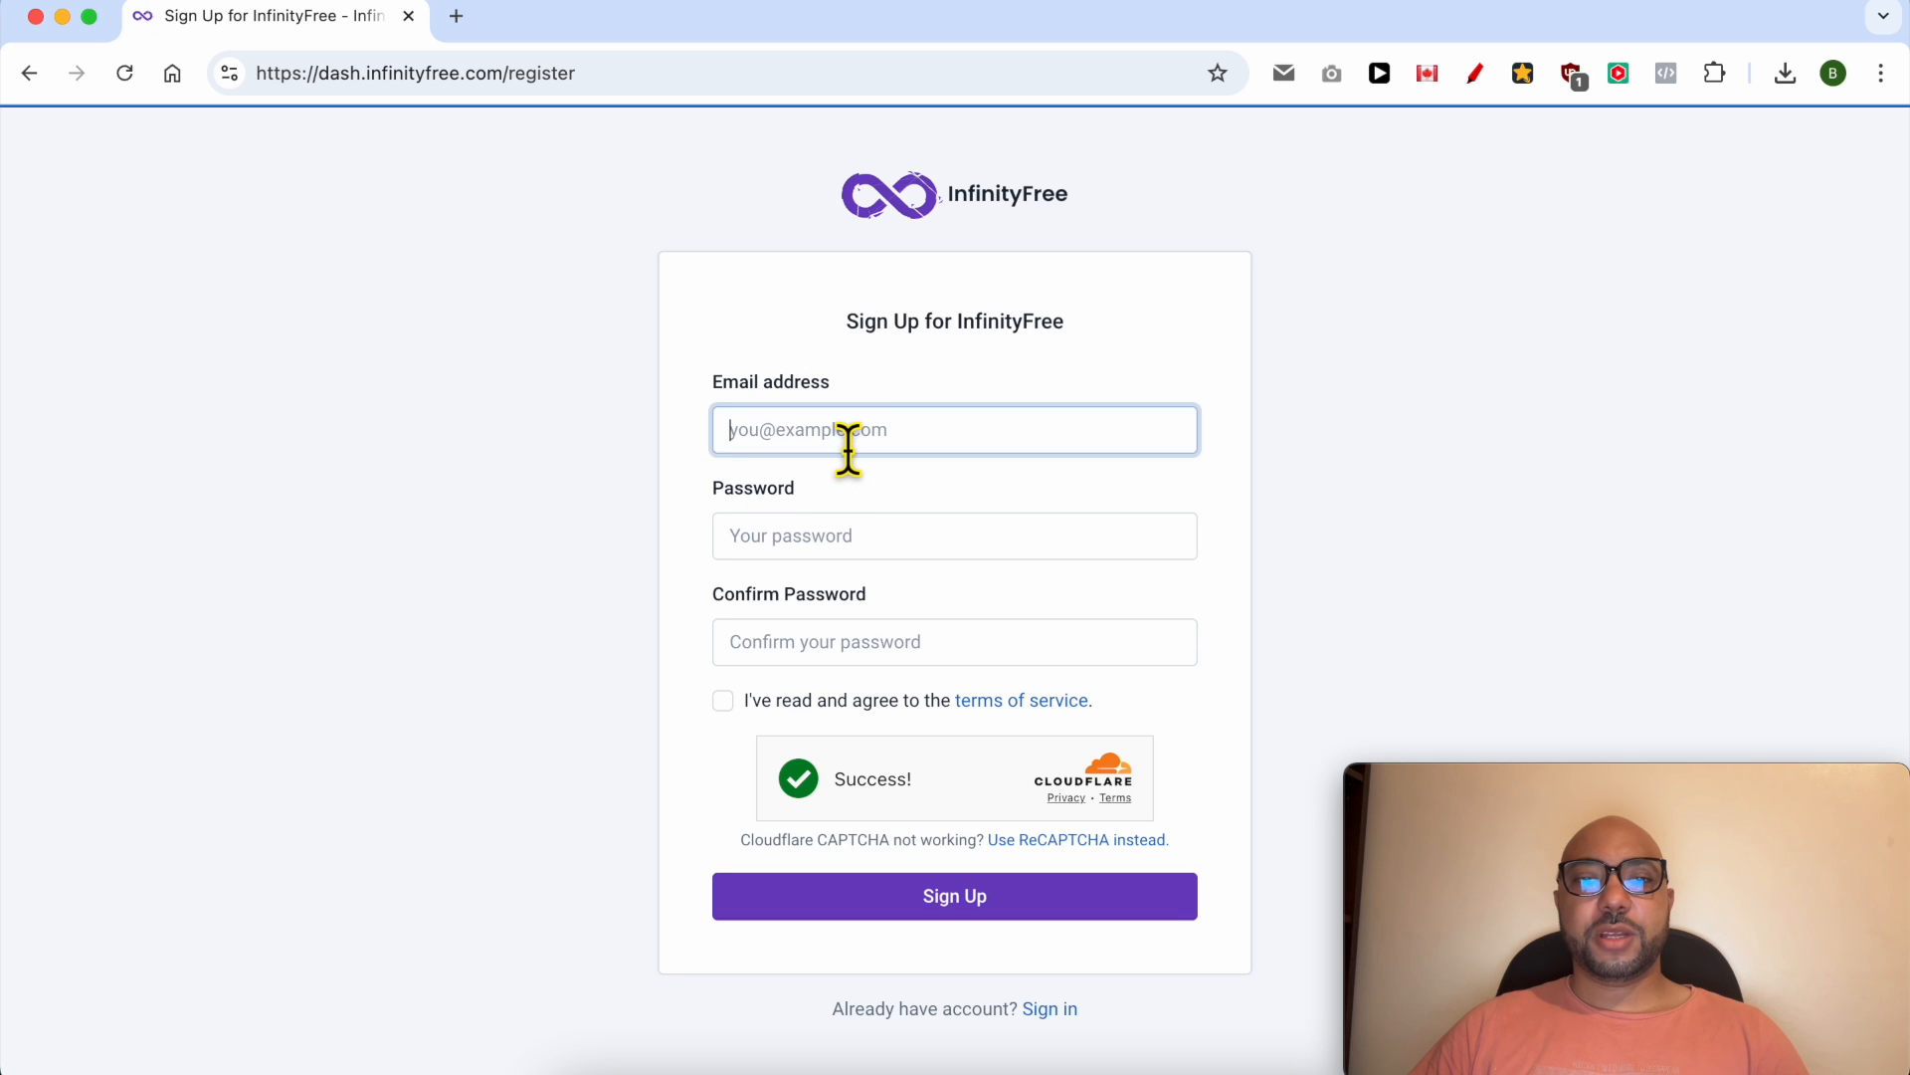
text(••••••••••)
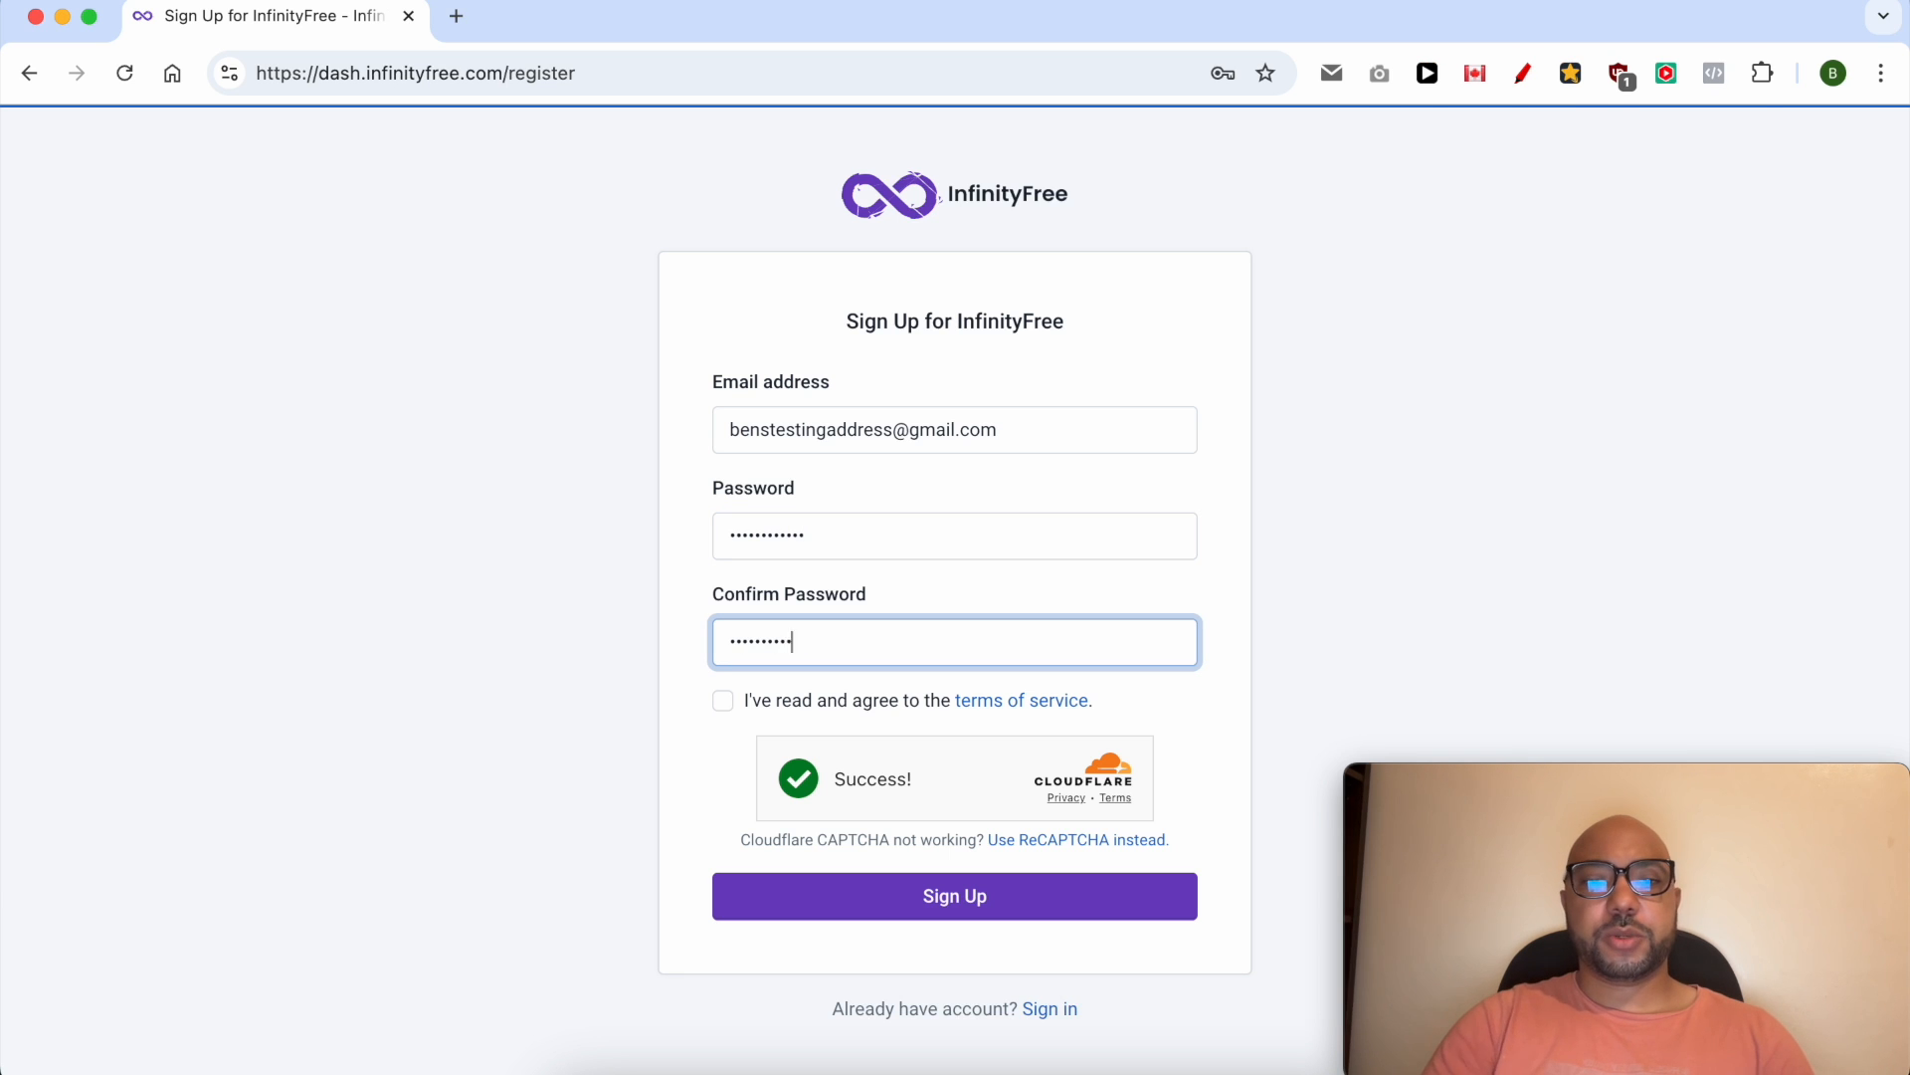
click(953, 895)
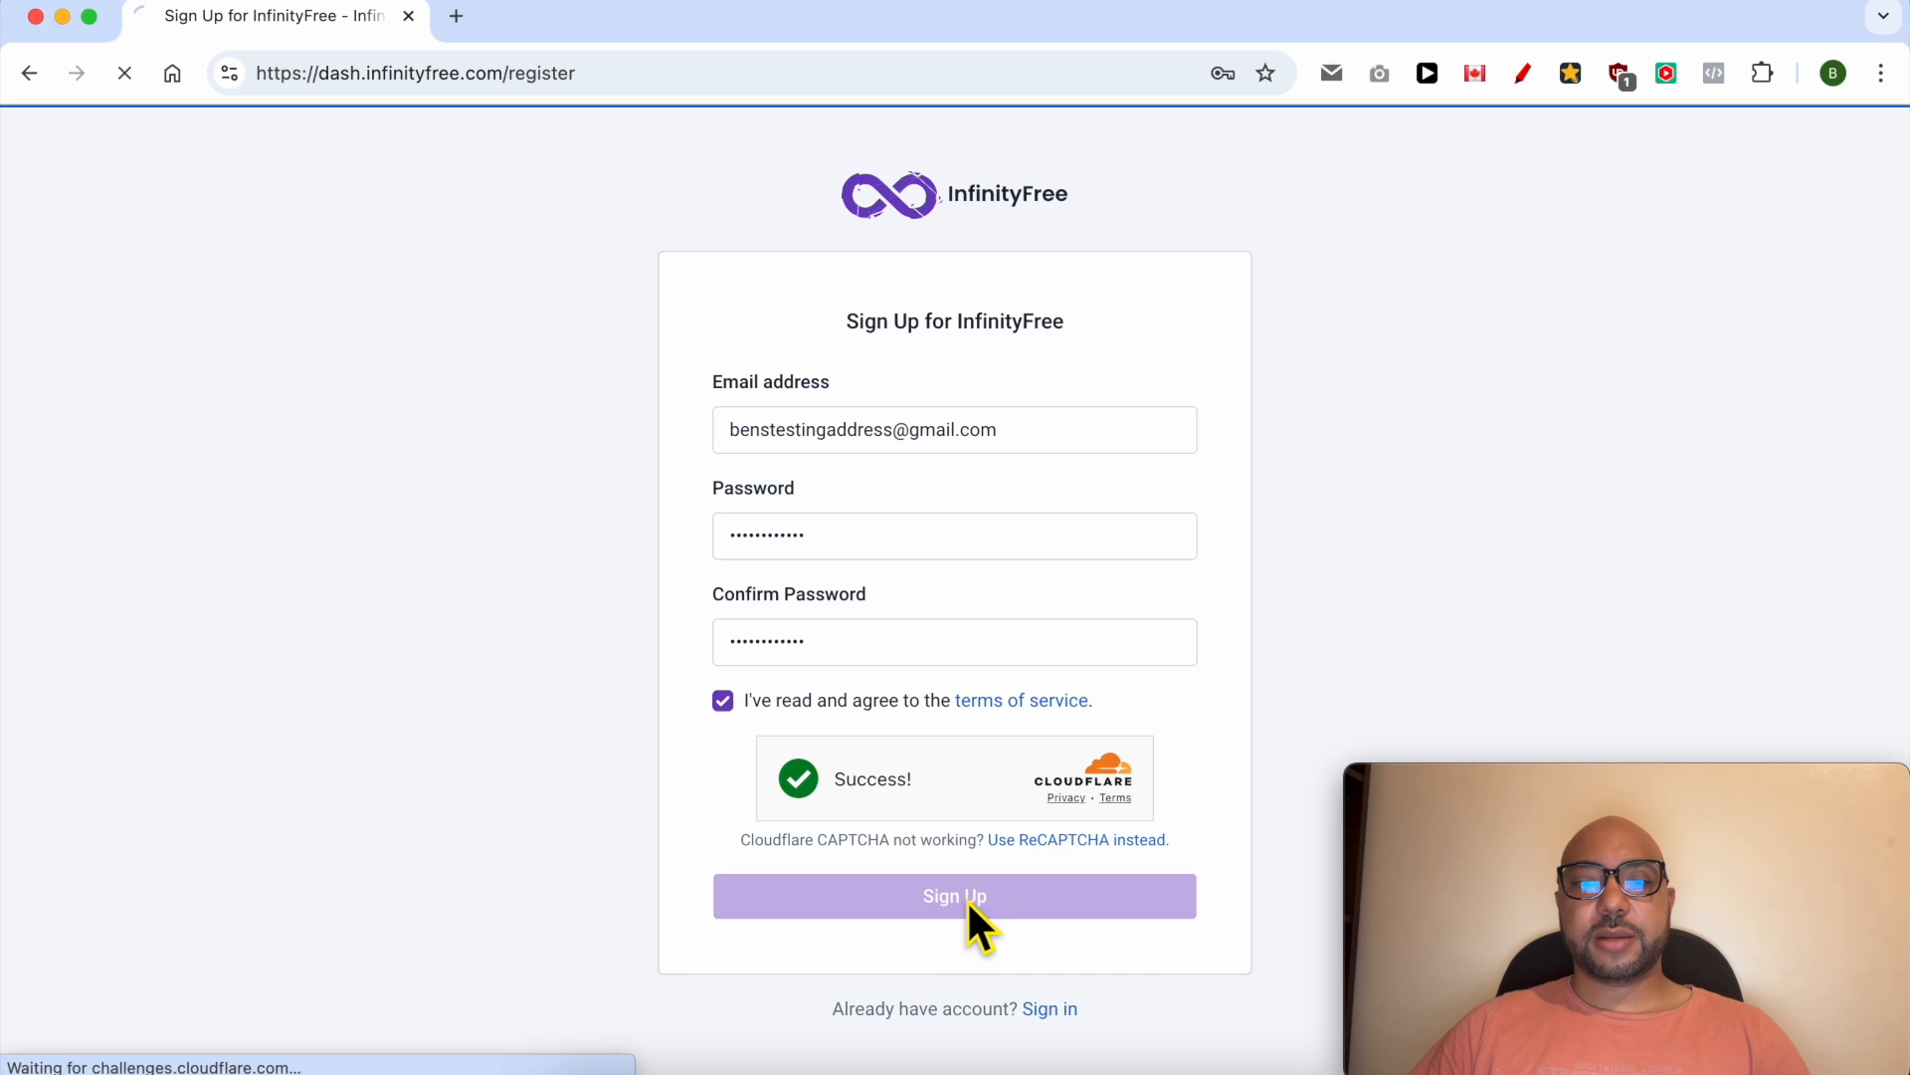
Submit the sign-up form to create the InfinityFree account.
click(953, 895)
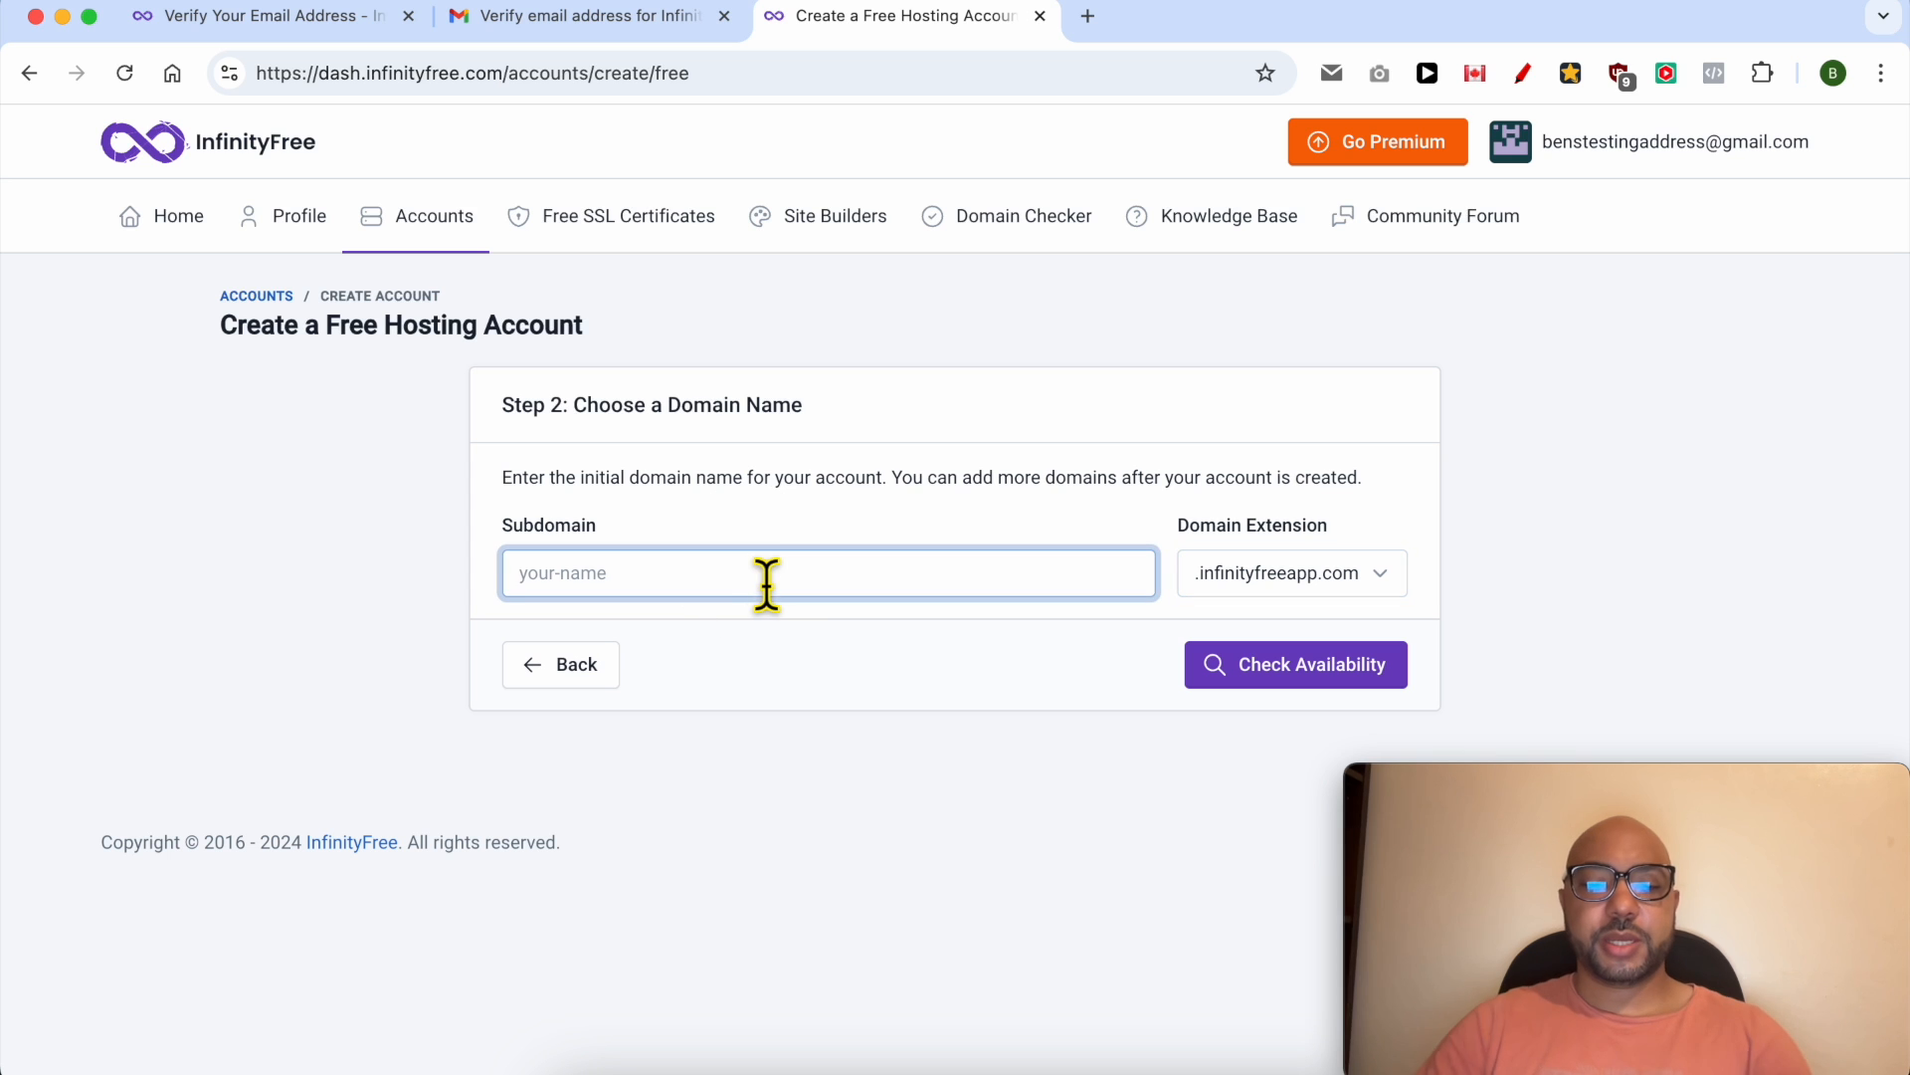
Enter the desired infinityfreeapp.com subdomain and answer the email consent question.
click(1296, 664)
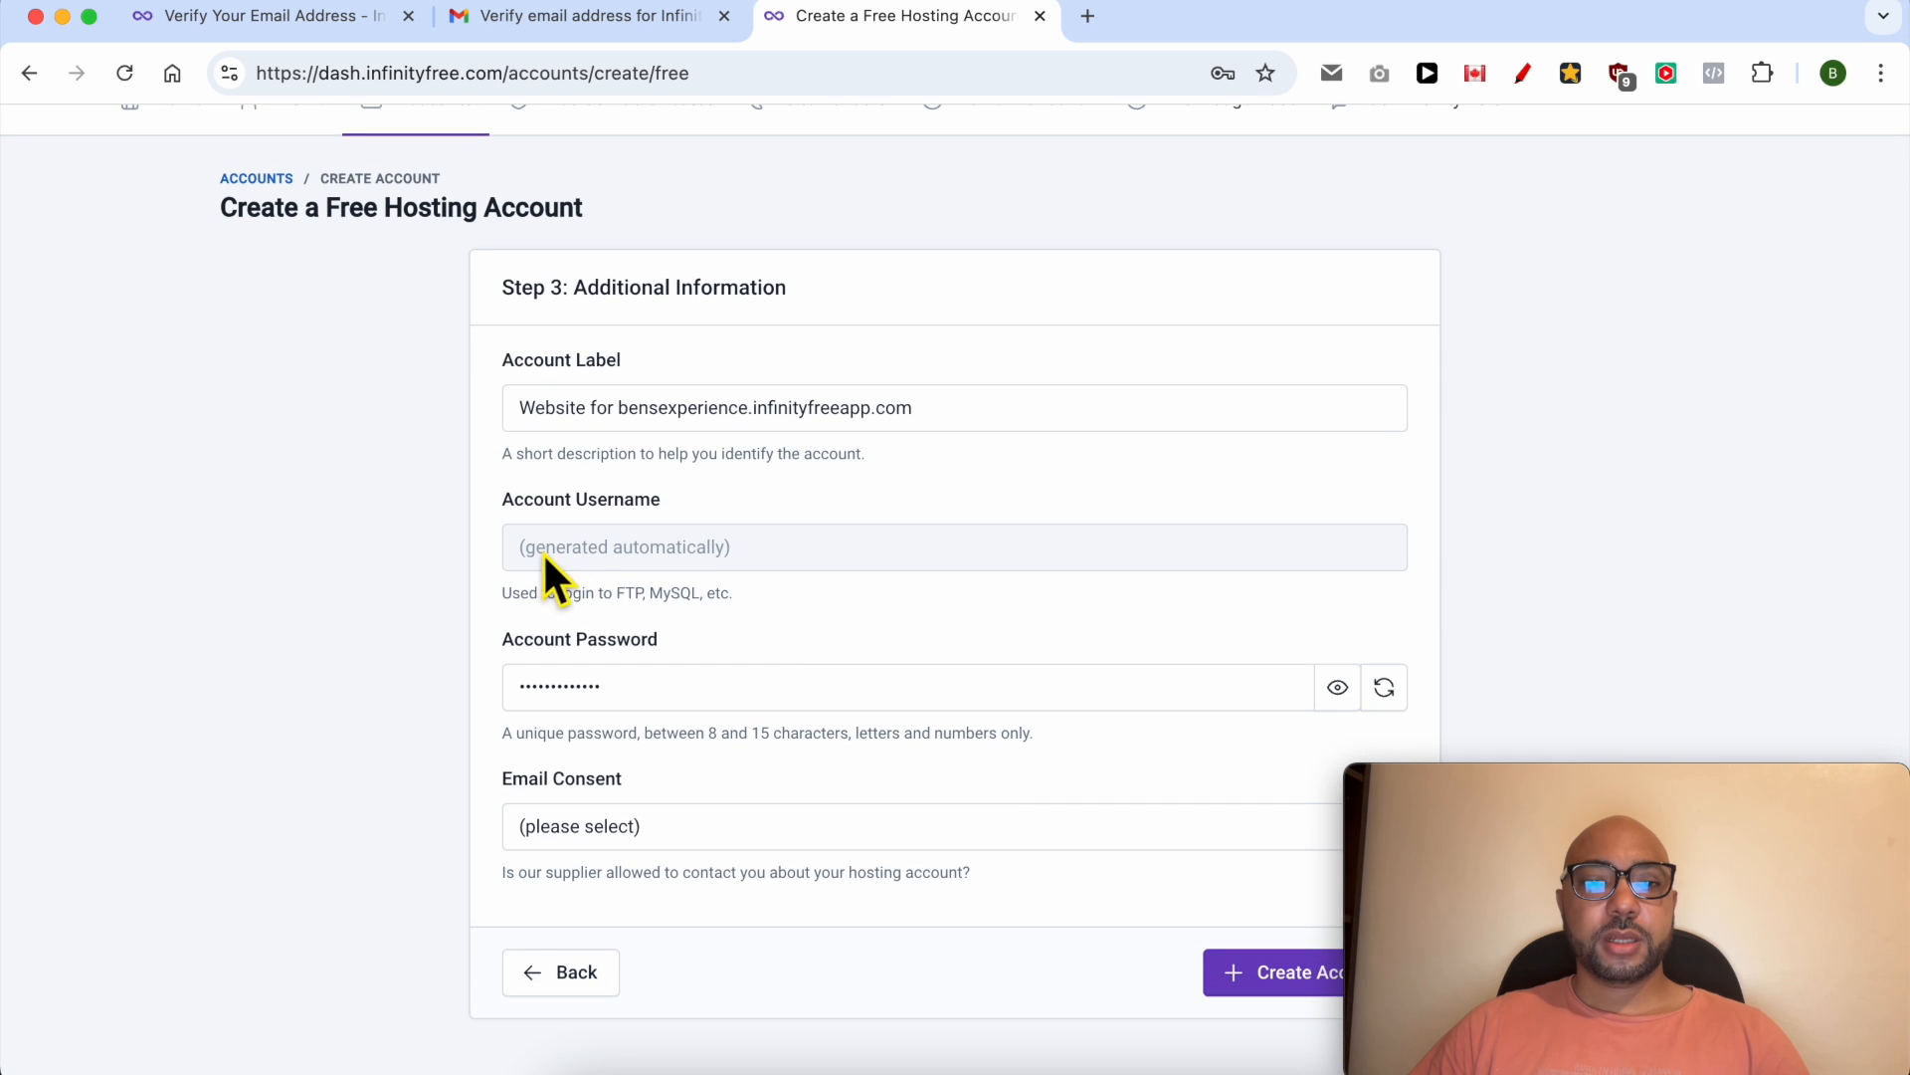
click(1279, 971)
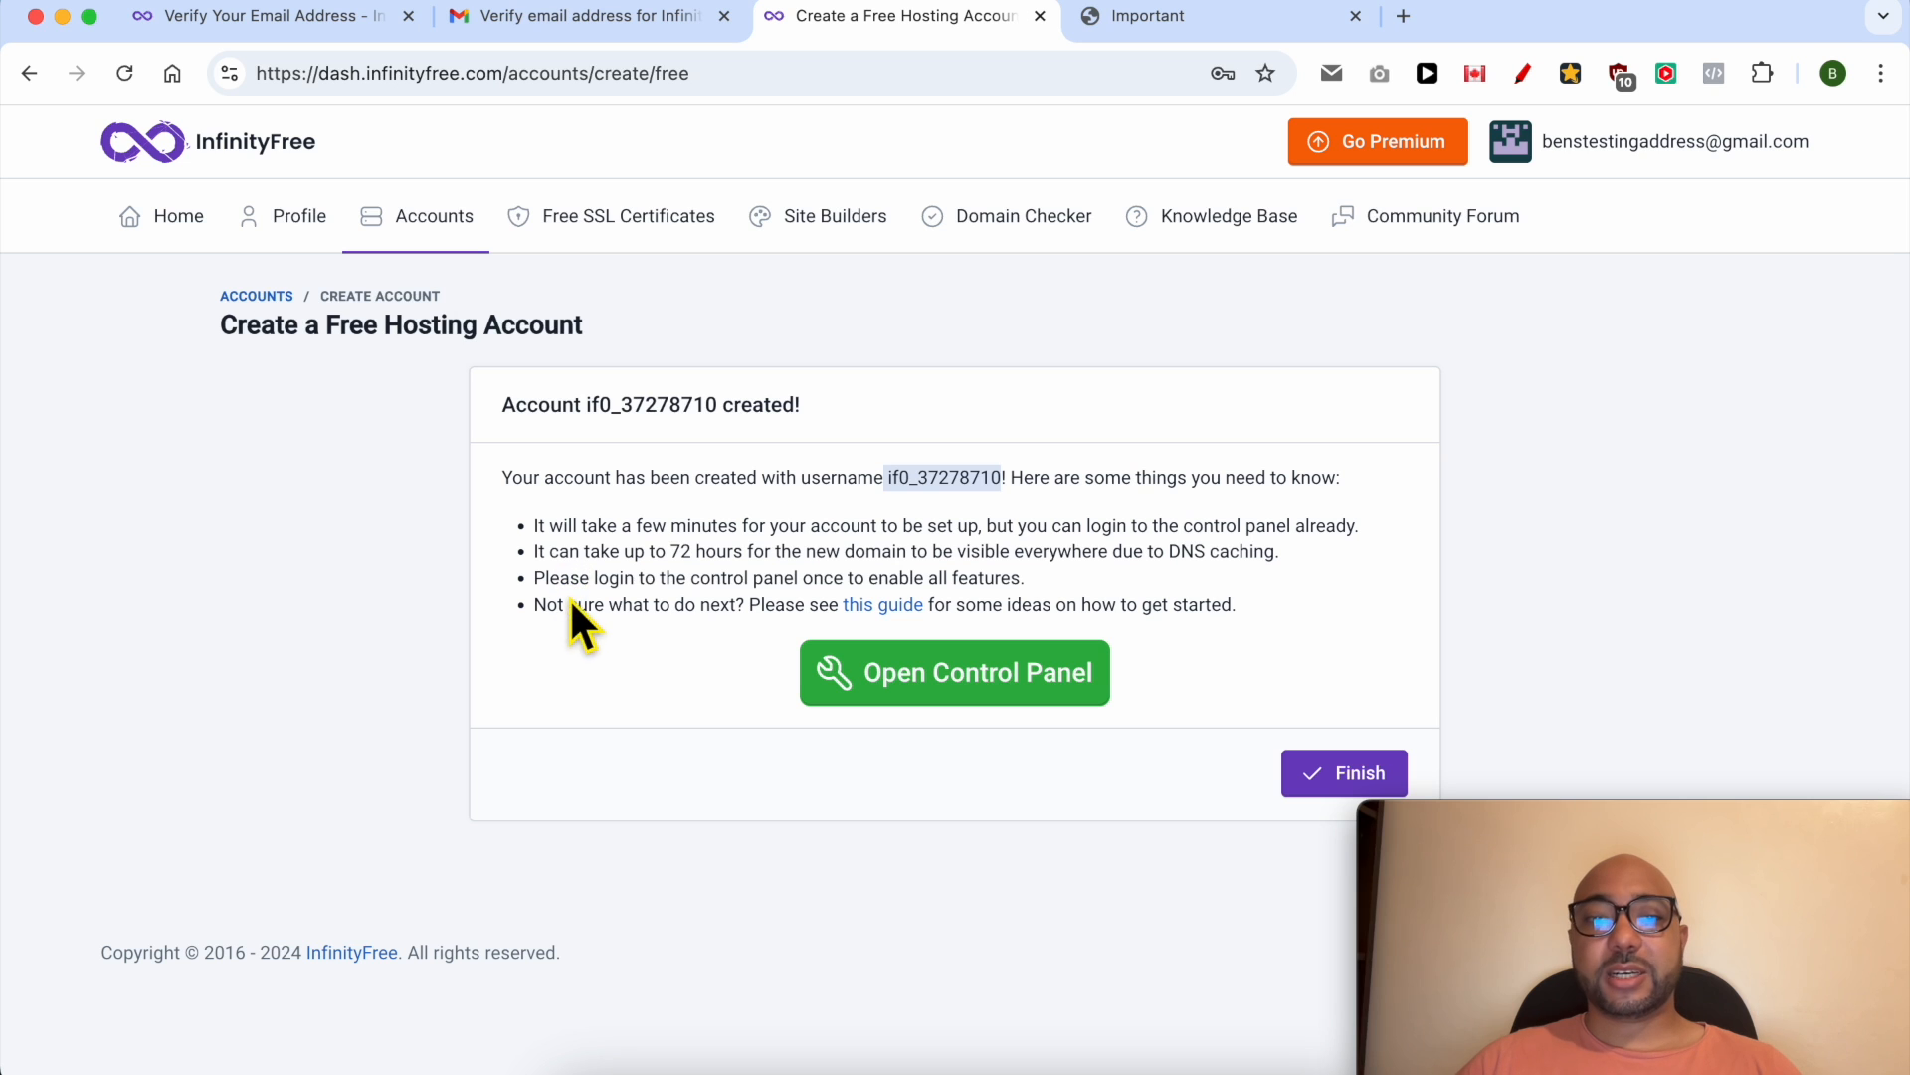
mouse_move(1026, 591)
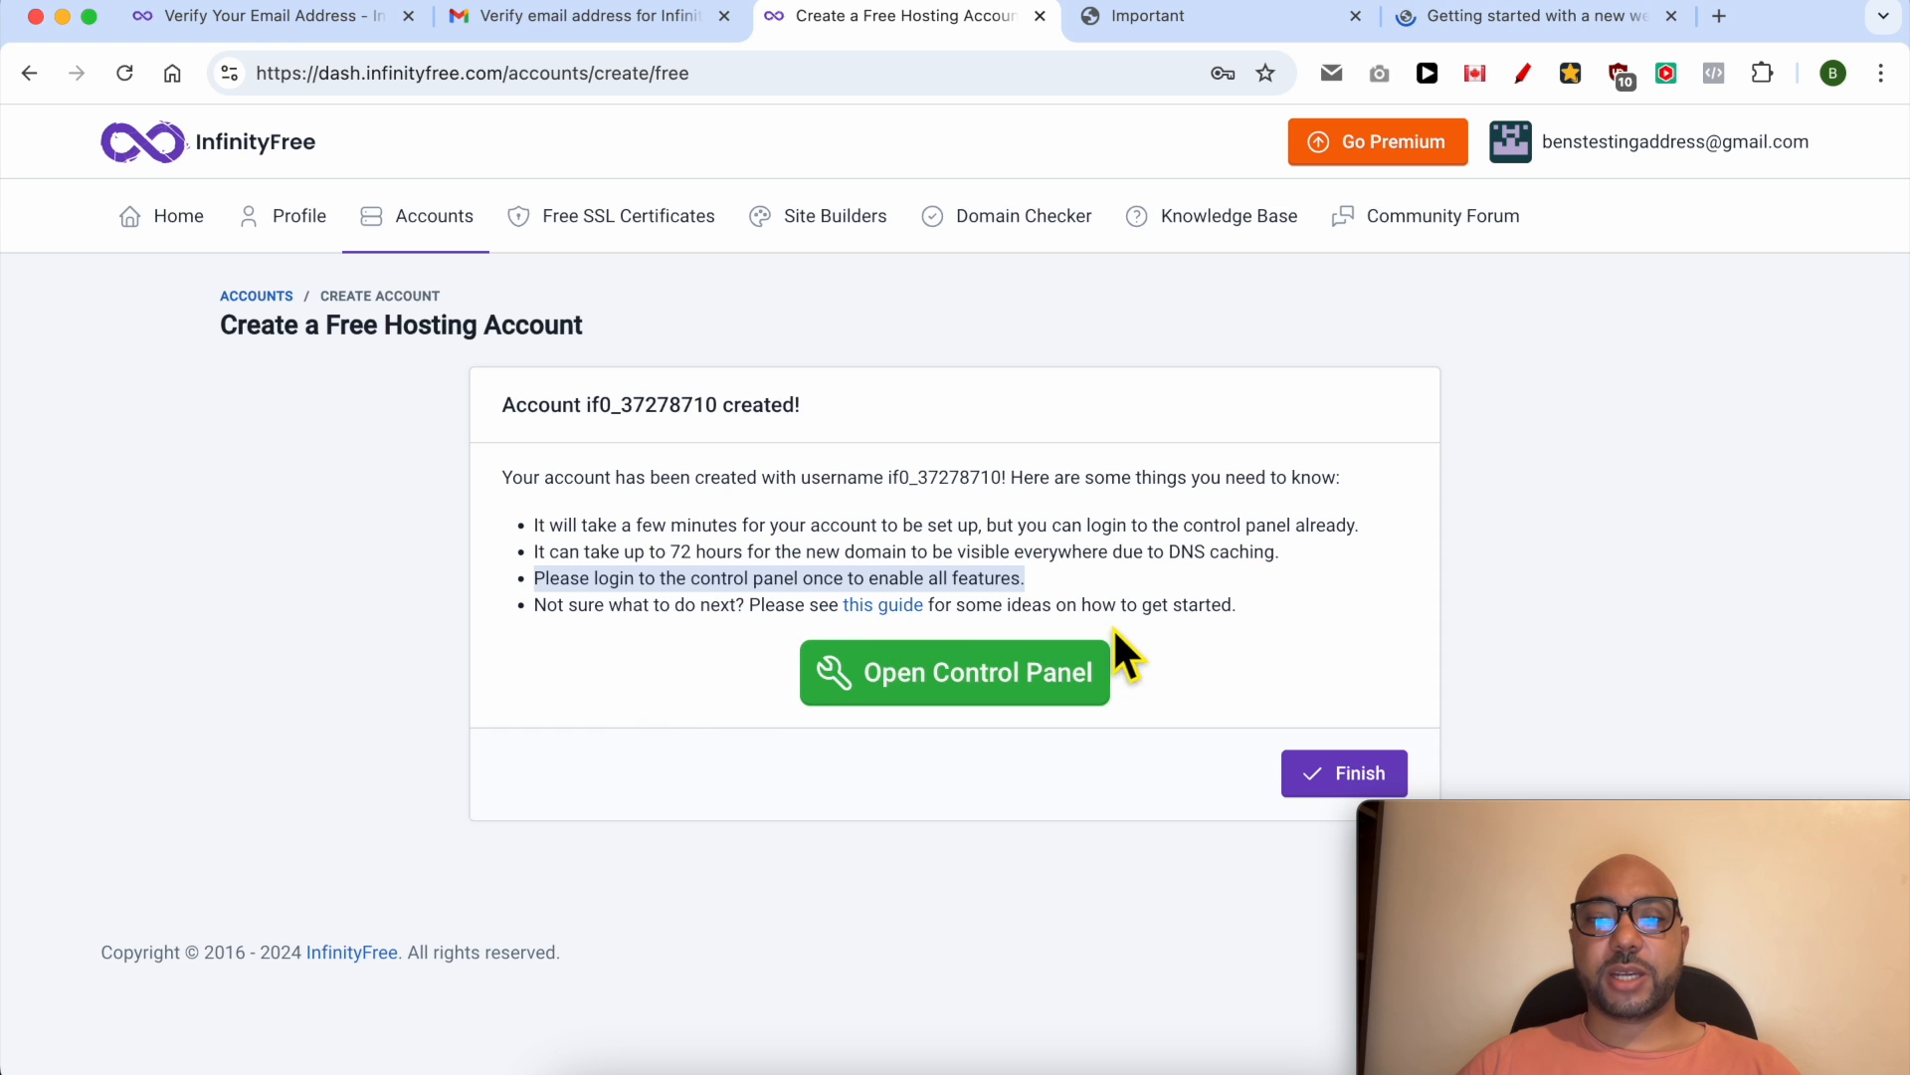
Read the getting-started guide down to its help section, then return to the domain's welcome page.
click(1534, 16)
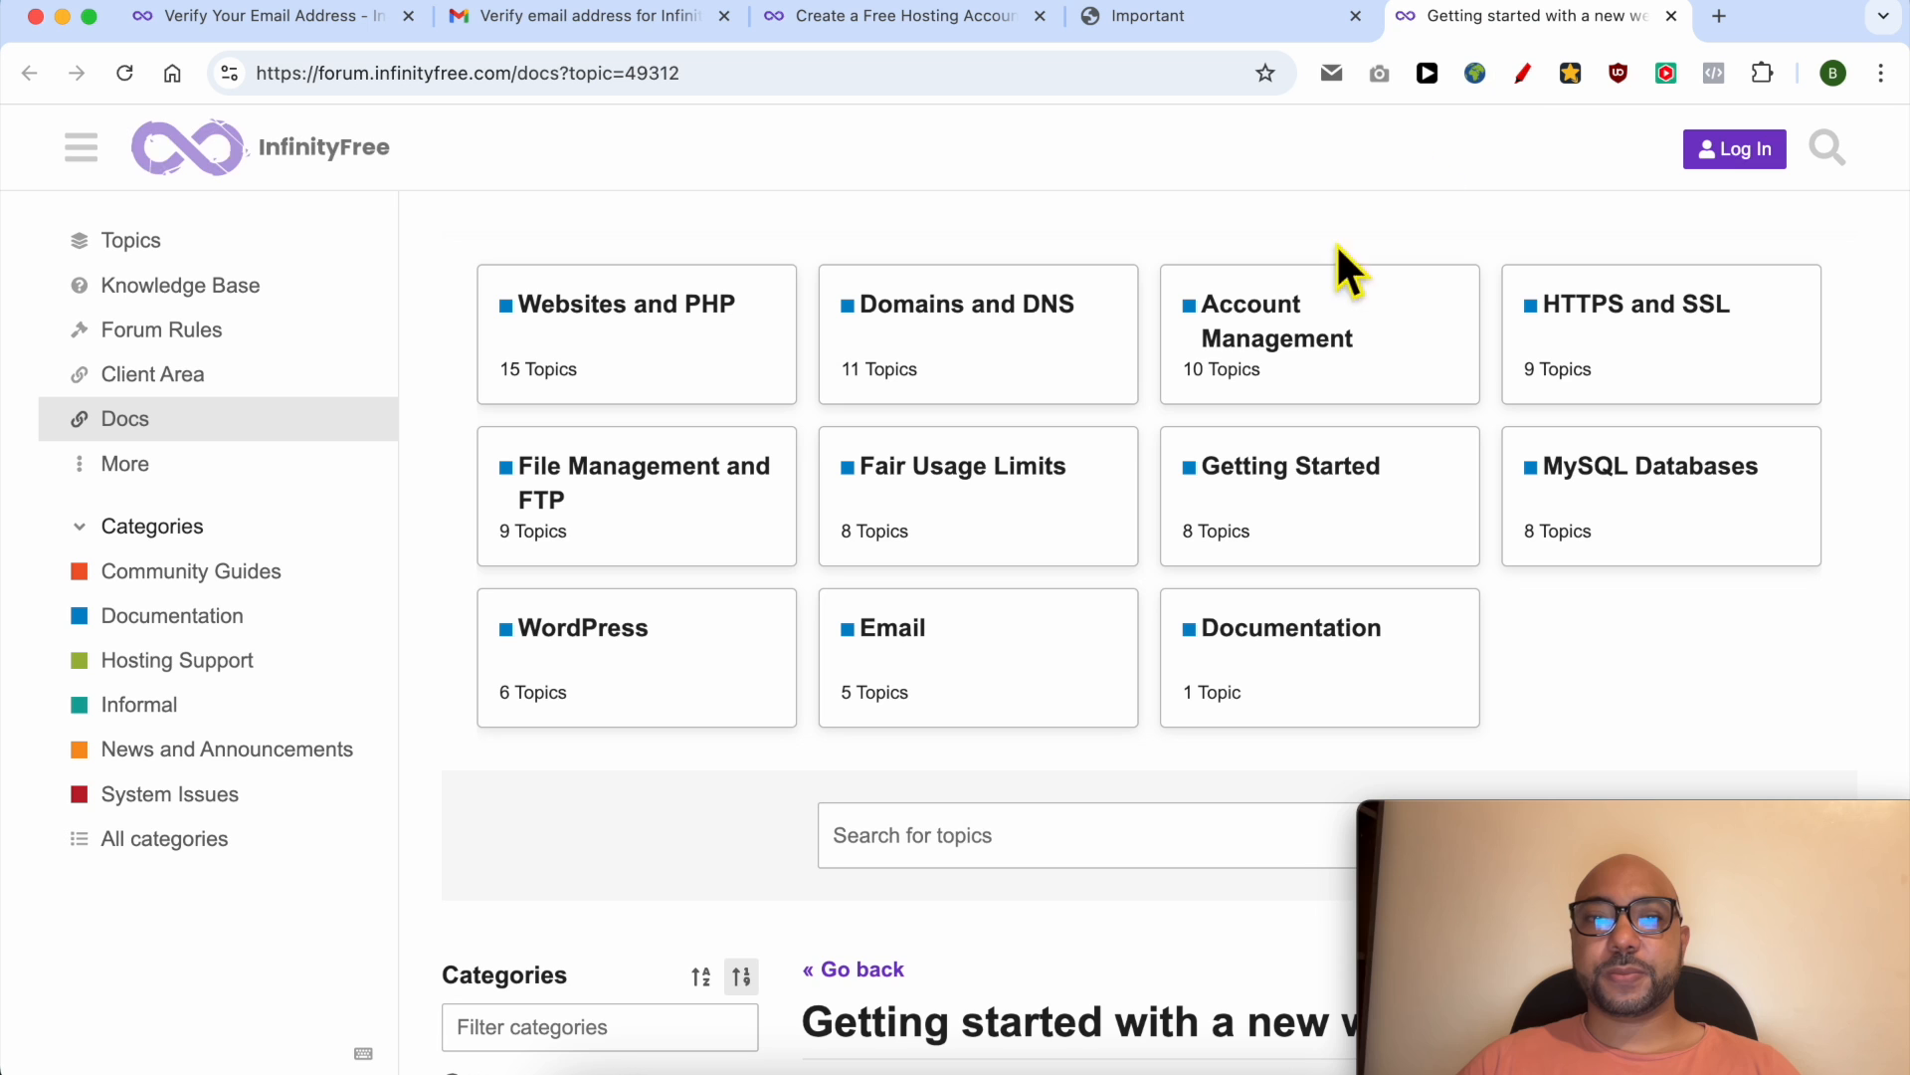
scroll(down, 3)
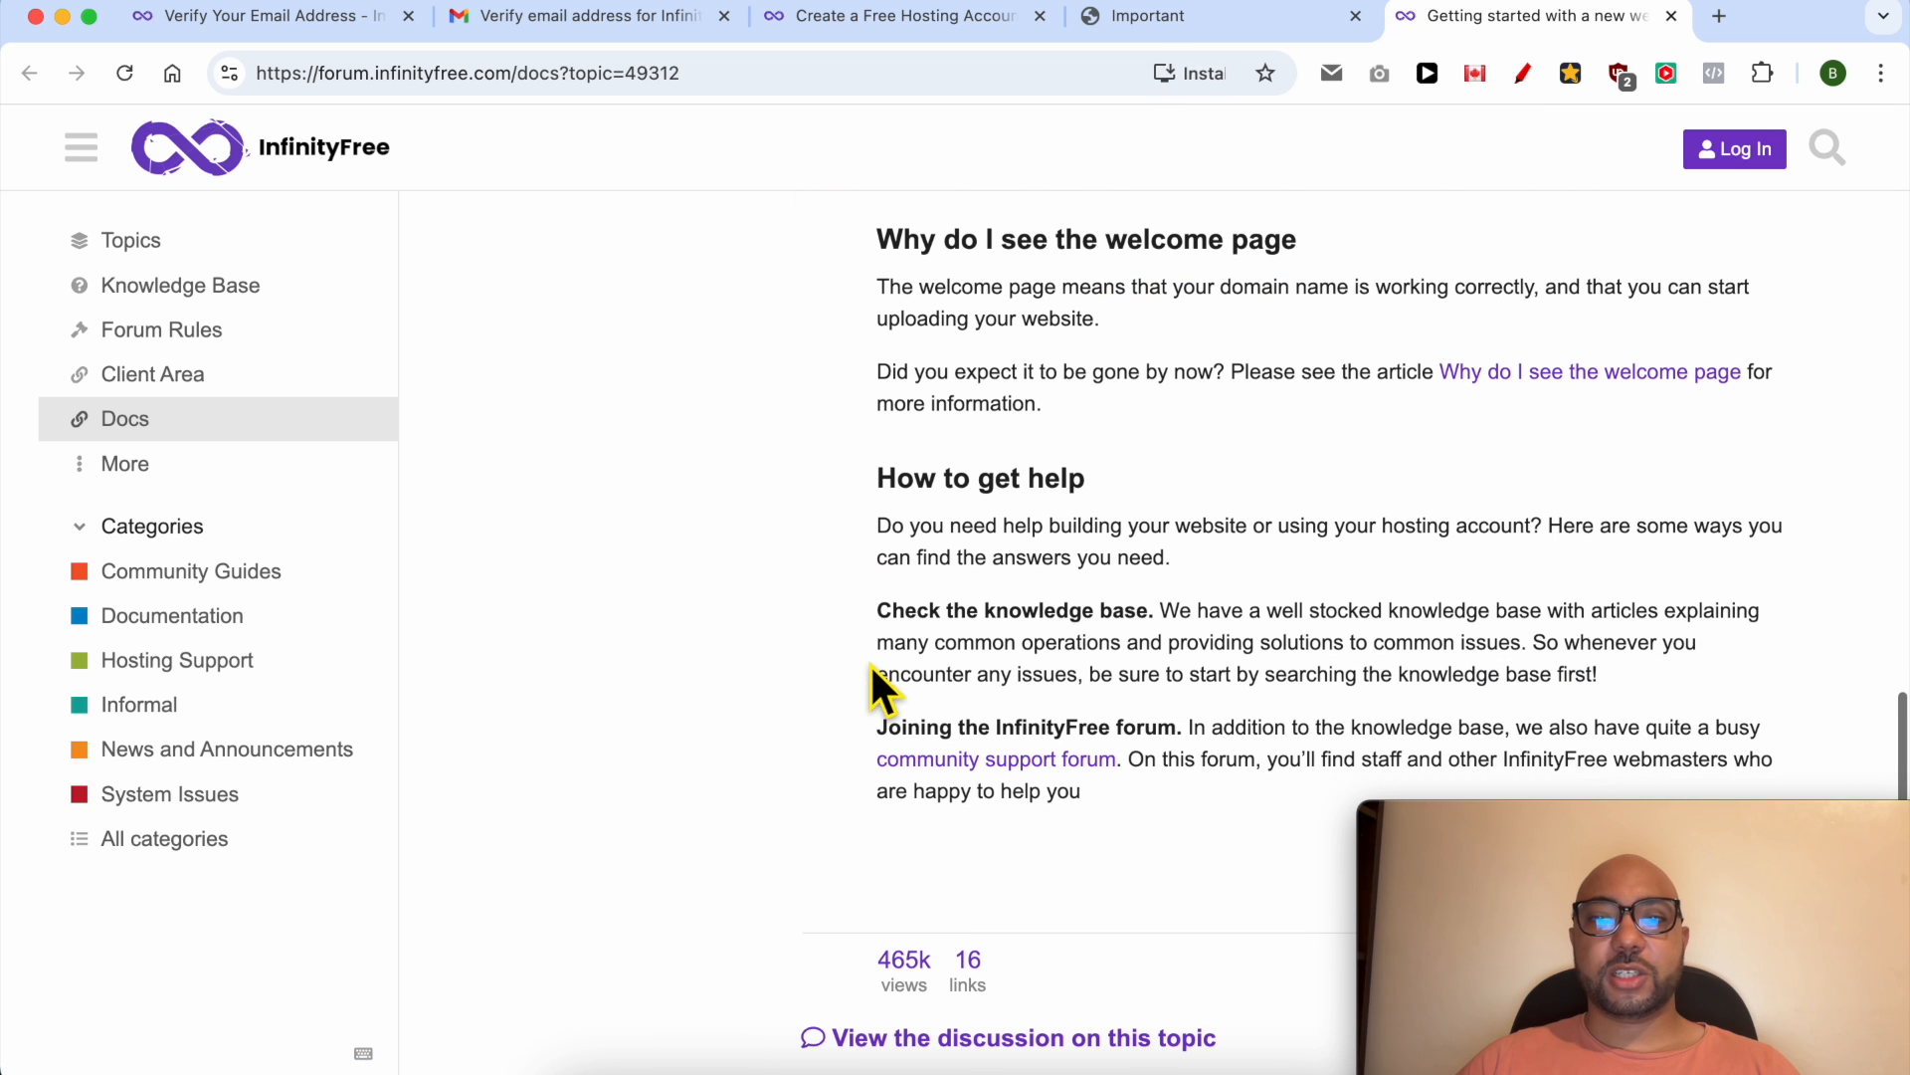
click(1206, 16)
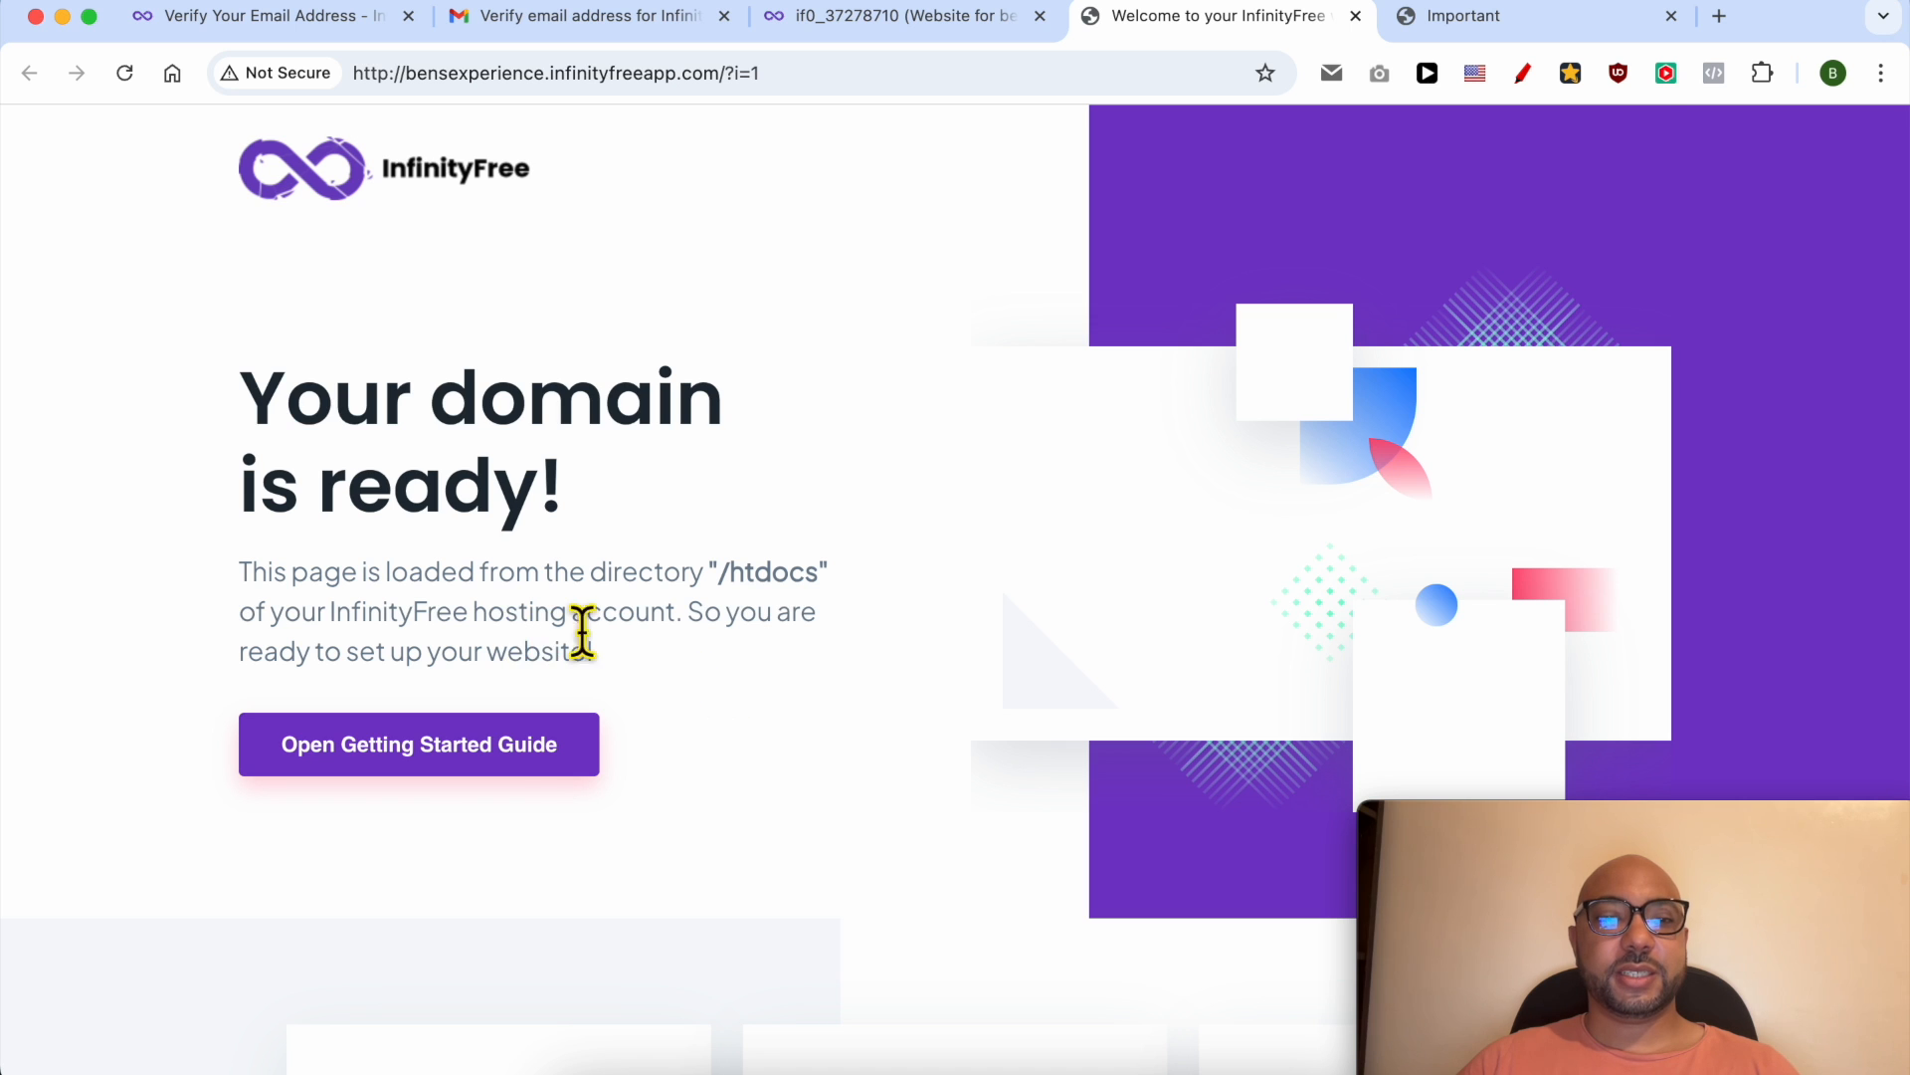
mouse_move(774, 682)
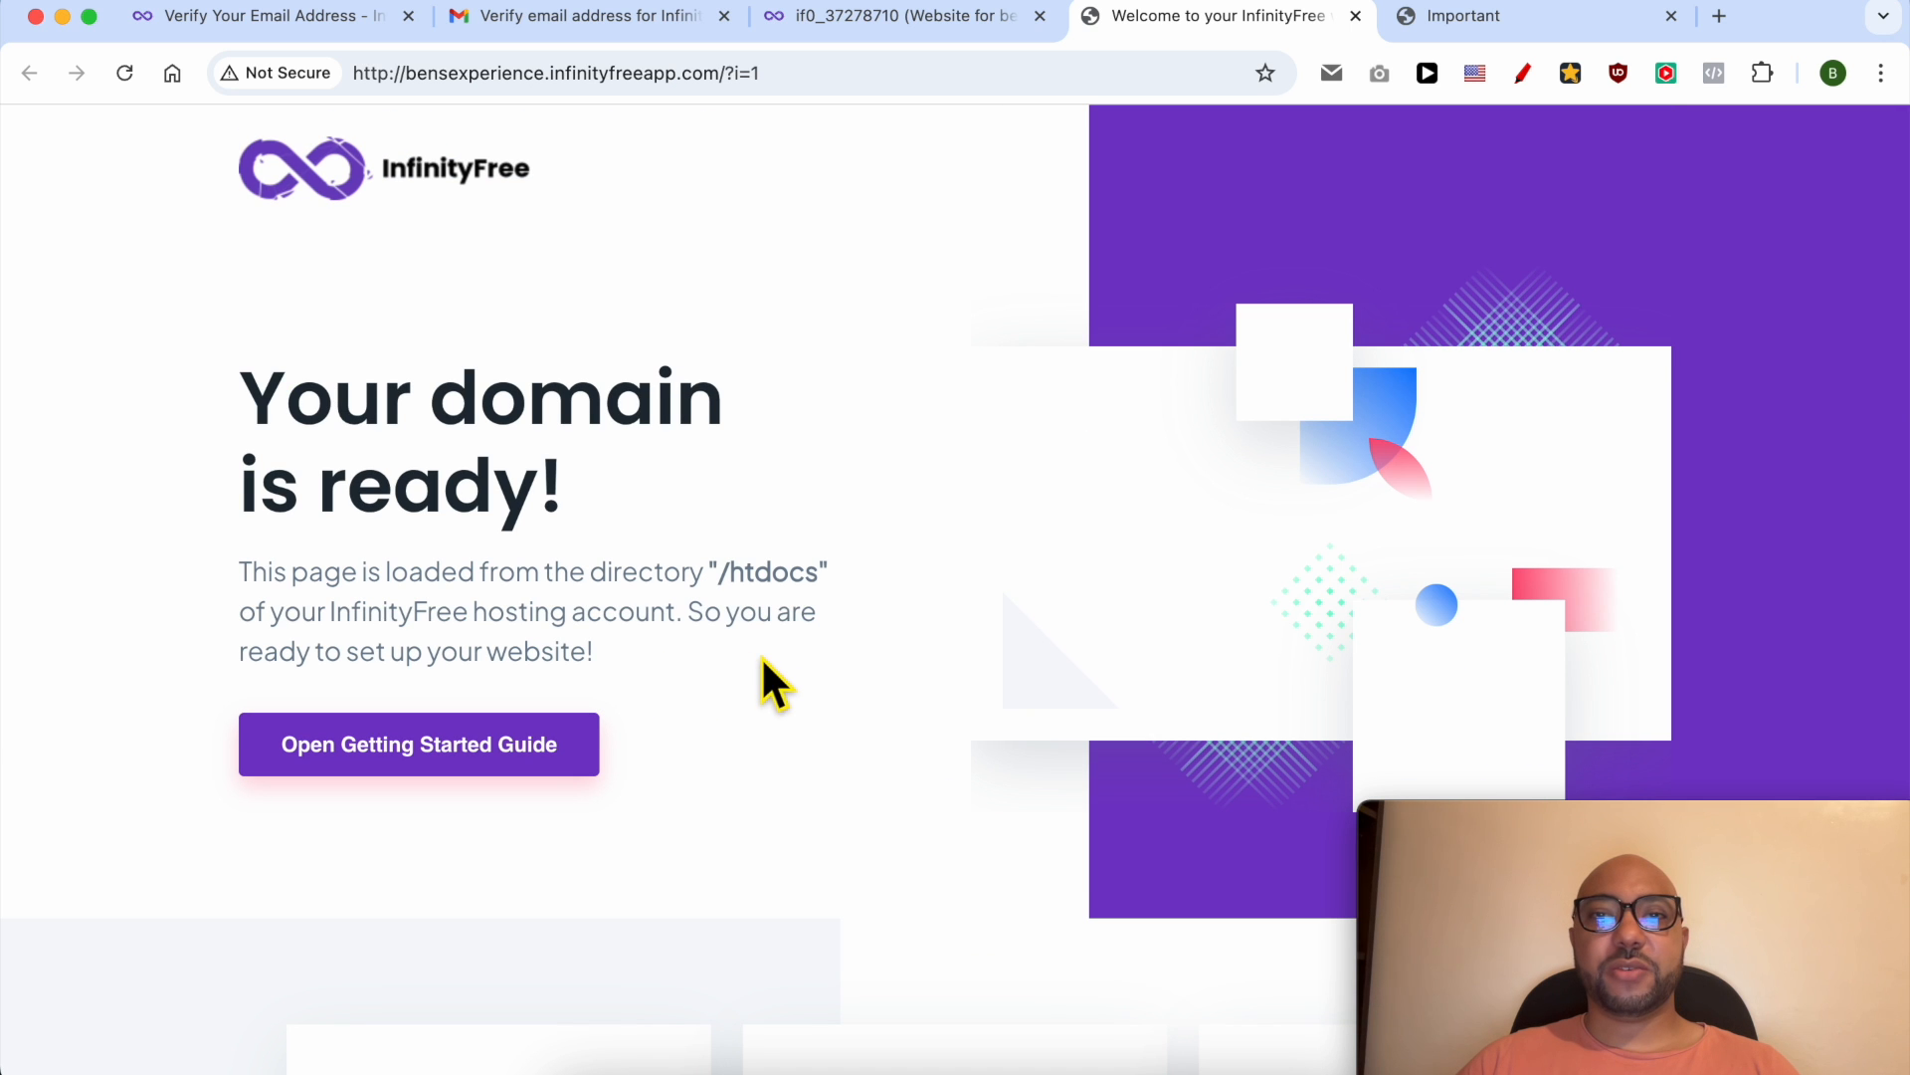
click(901, 16)
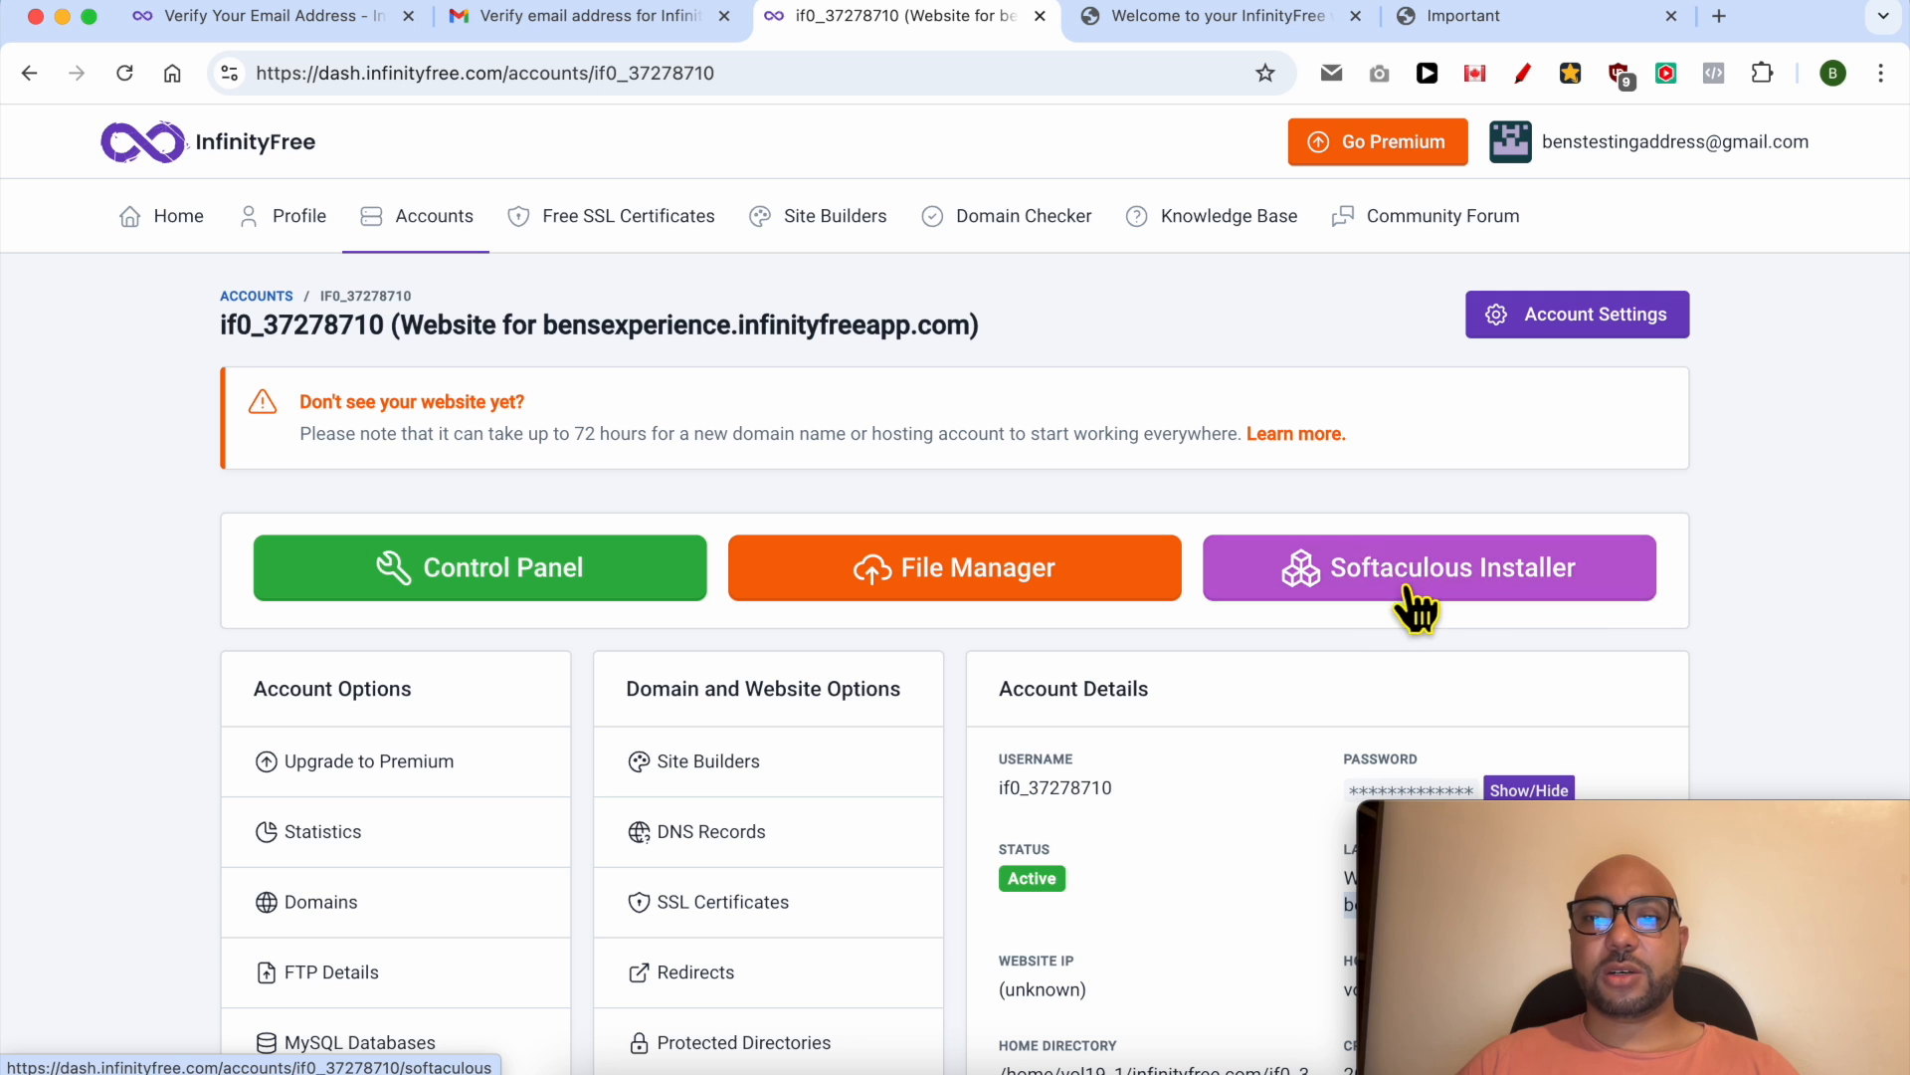
click(1429, 568)
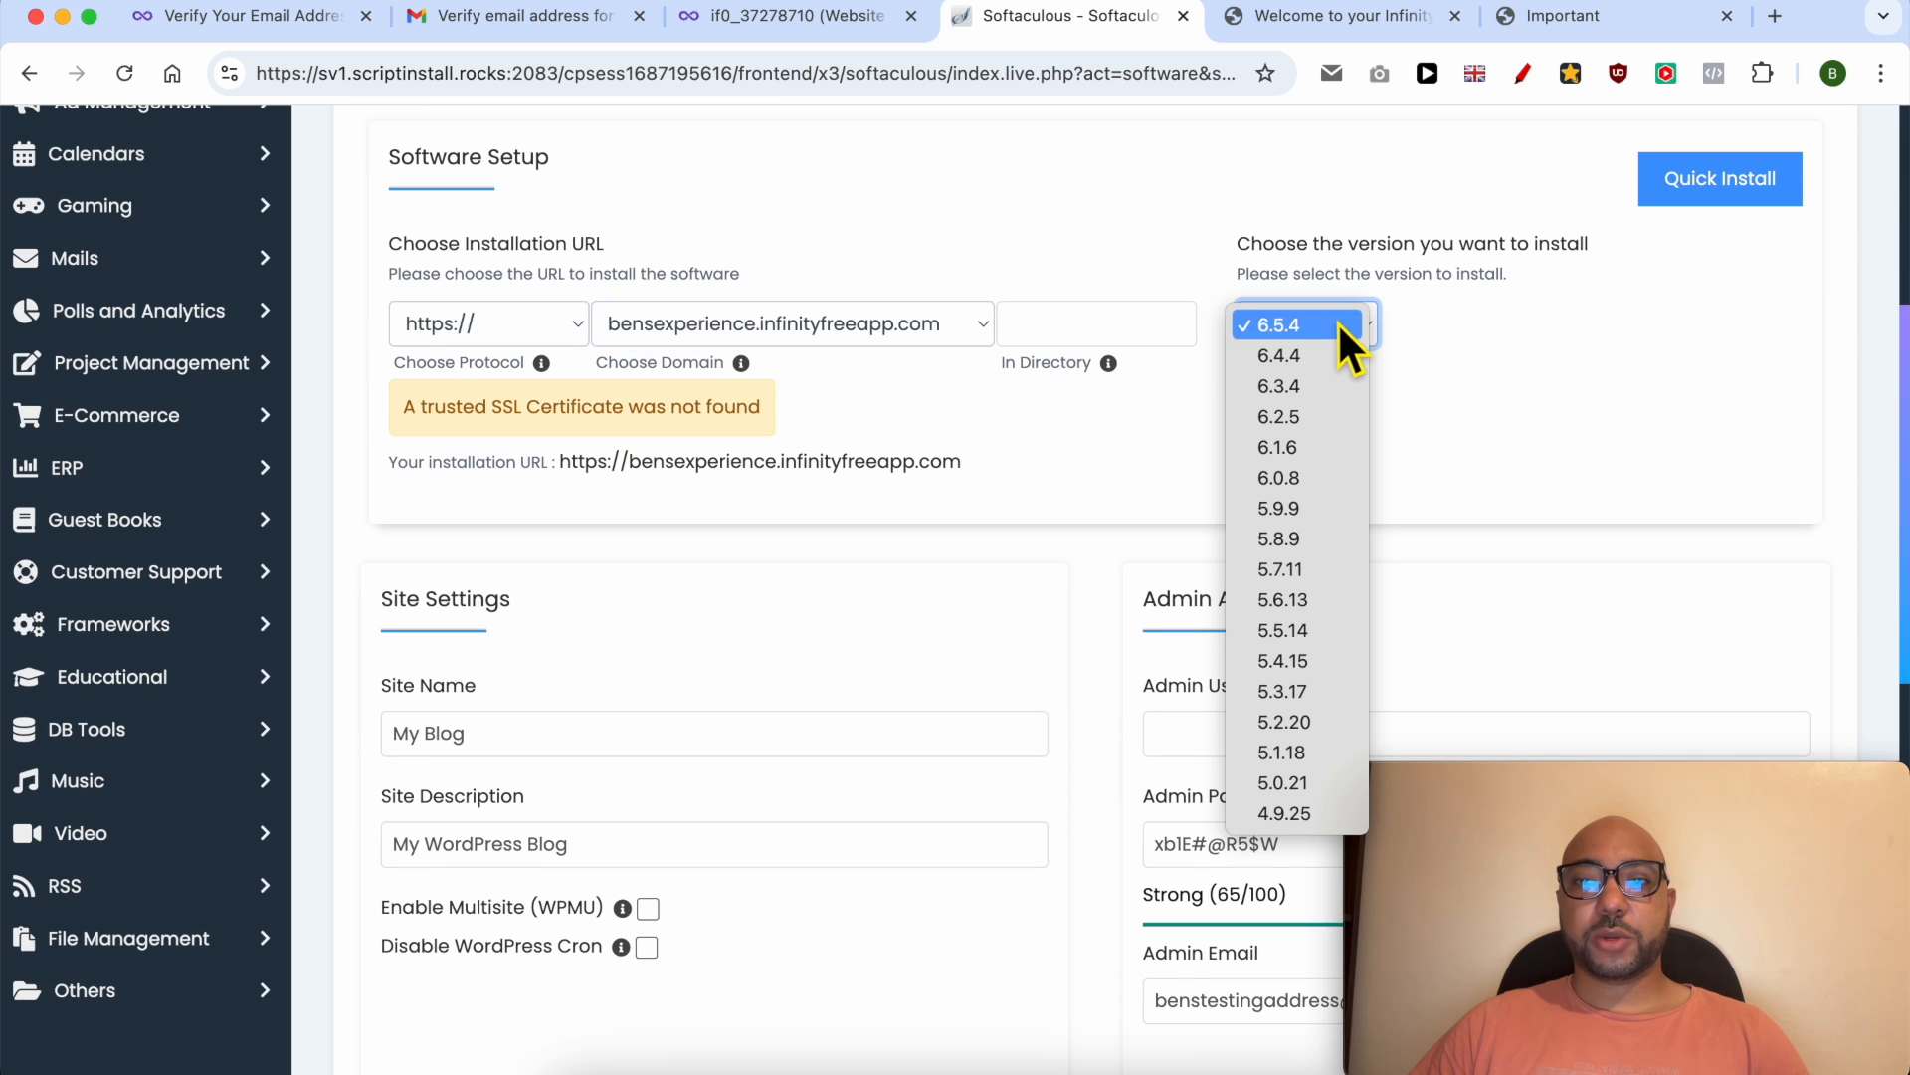
Review the WordPress 6.5.4 setup form for bensexperience.infinityfreeapp.com.
scroll(down, 3)
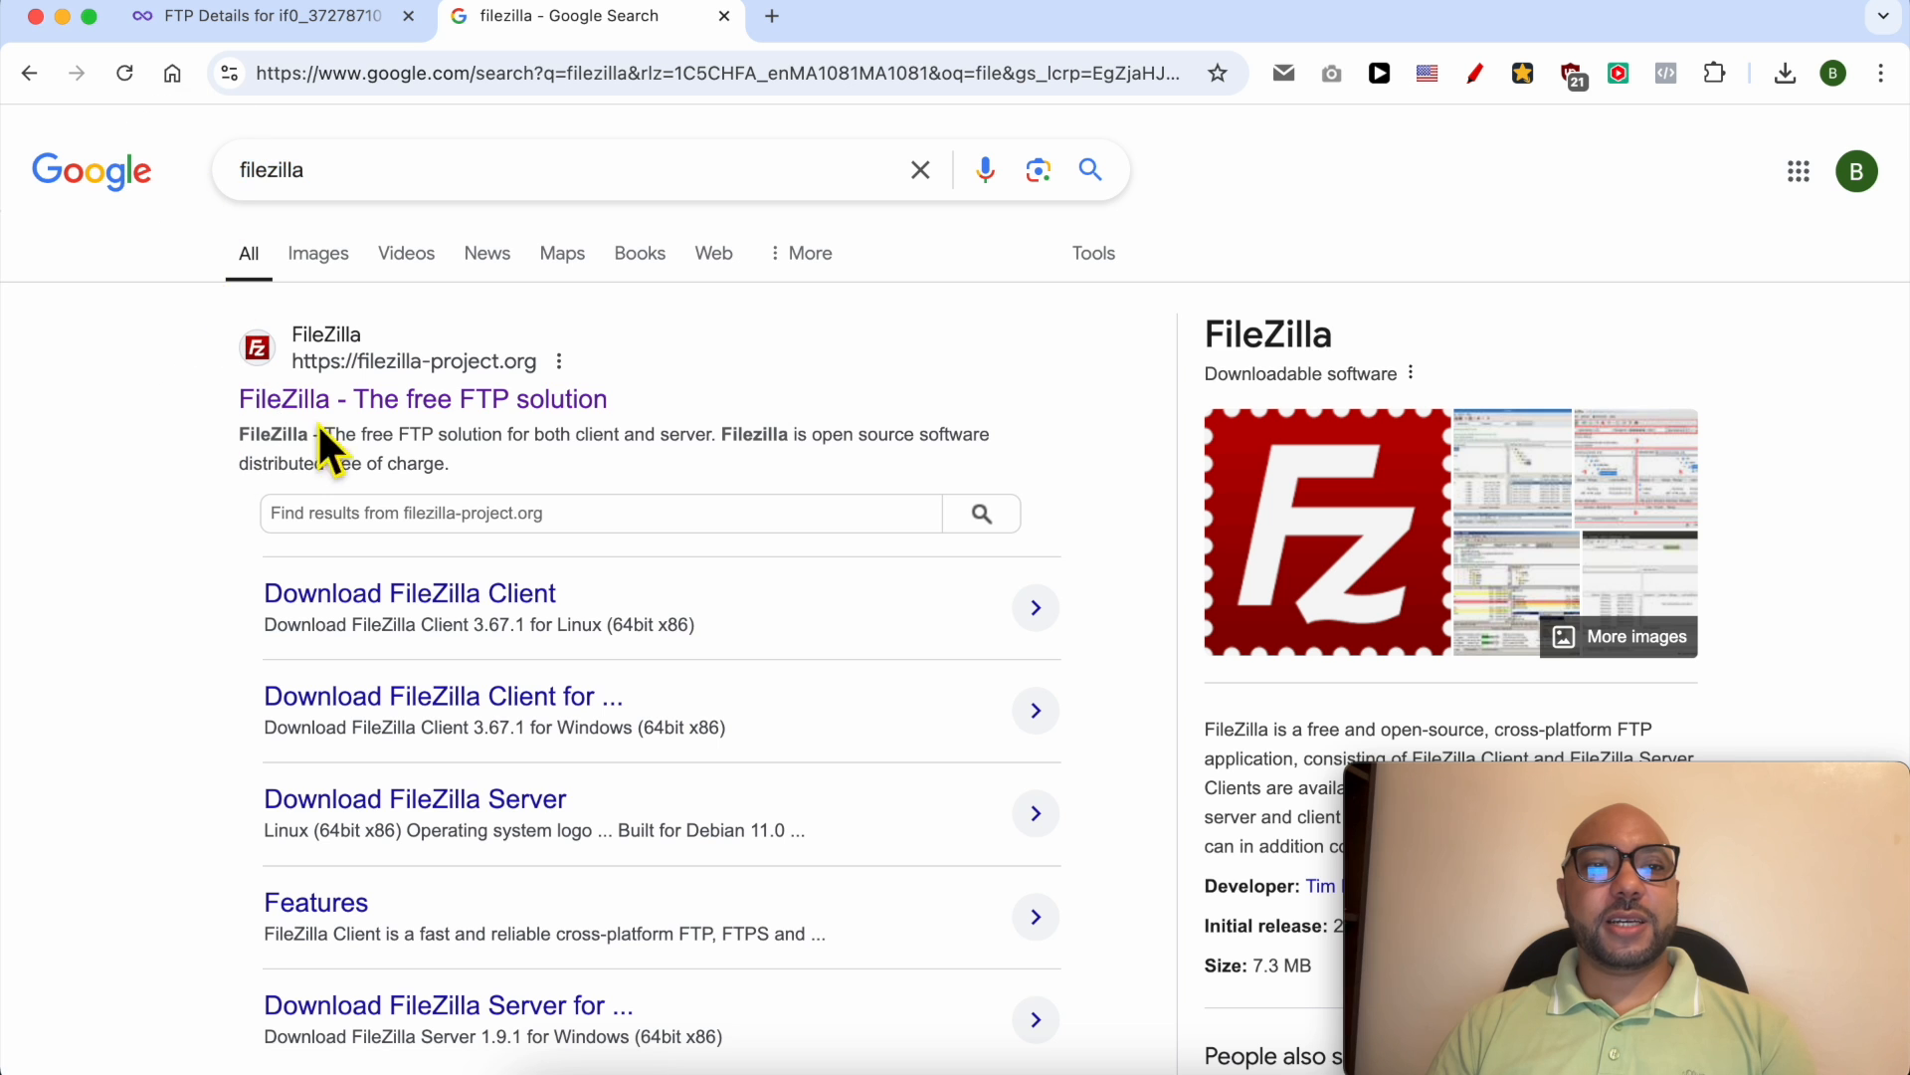
From filezilla-project.org, download the free FileZilla Client edition.
click(422, 398)
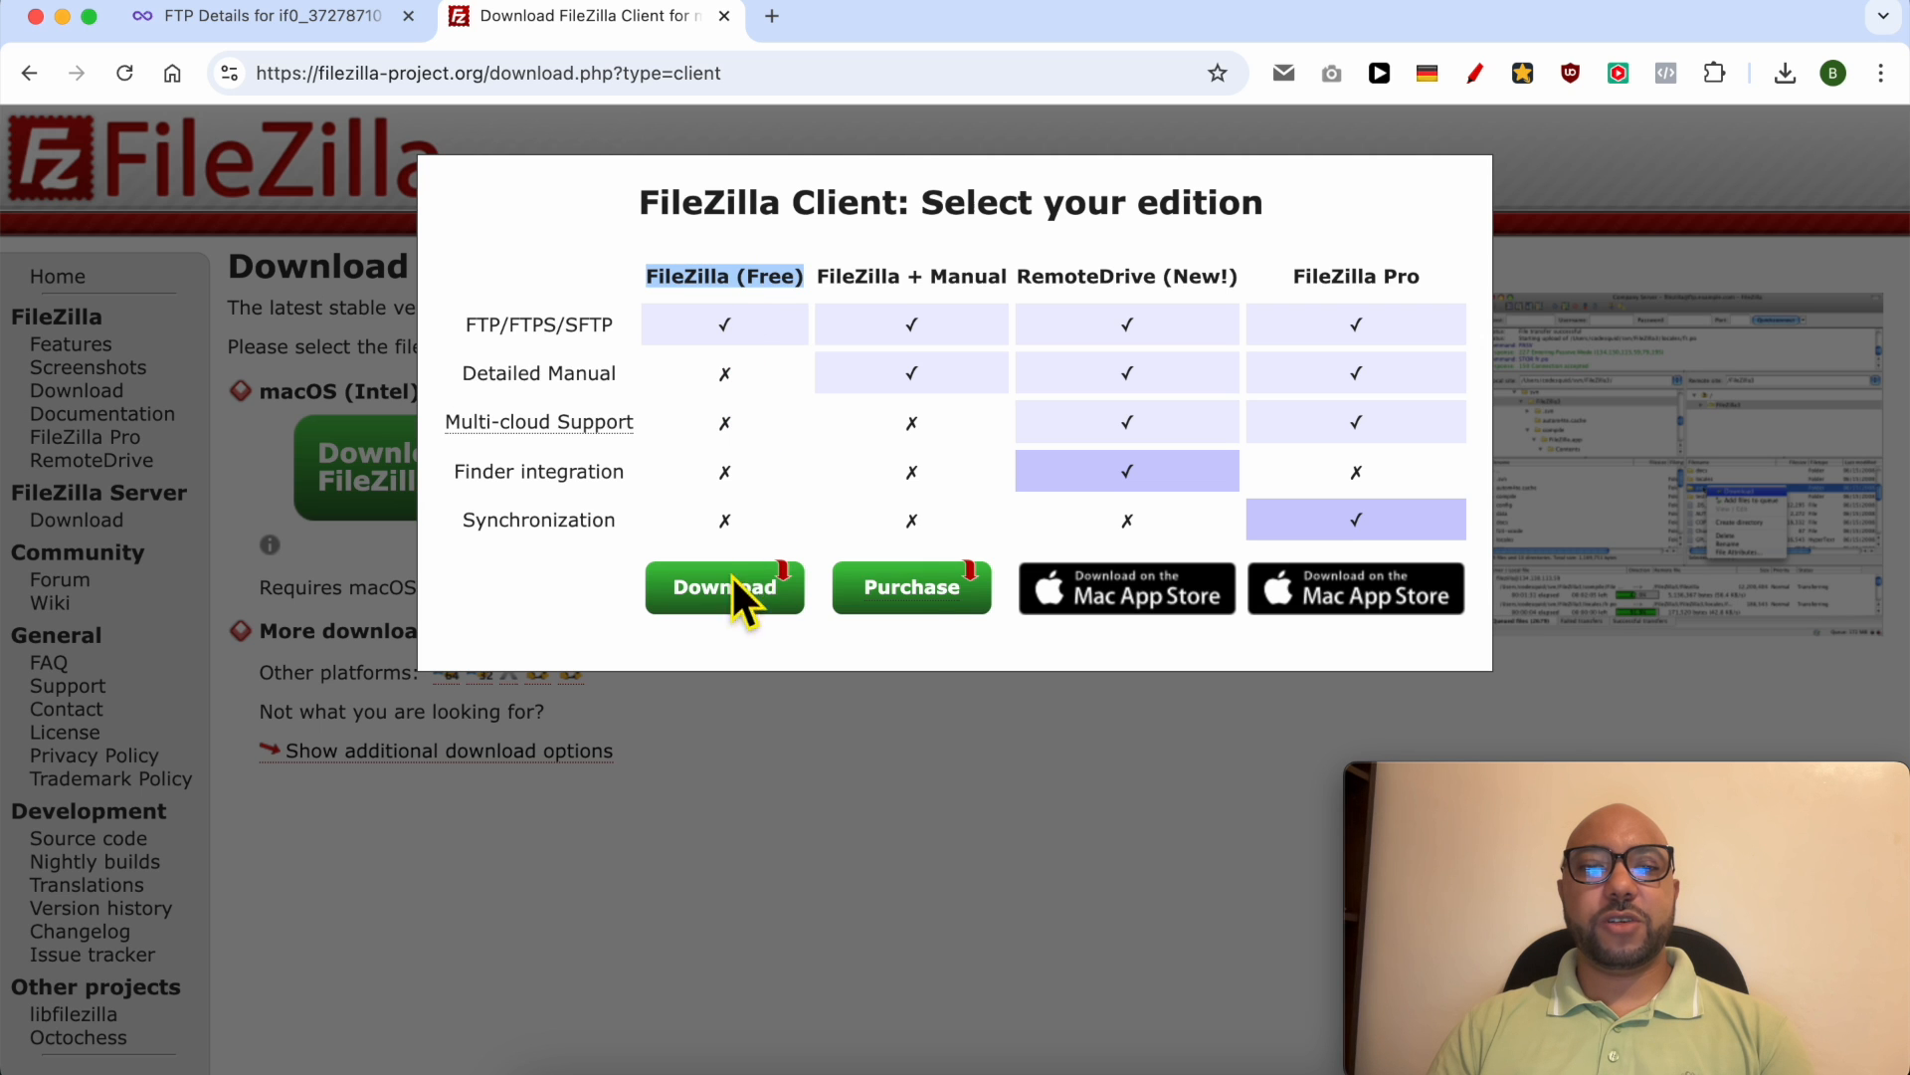
click(268, 16)
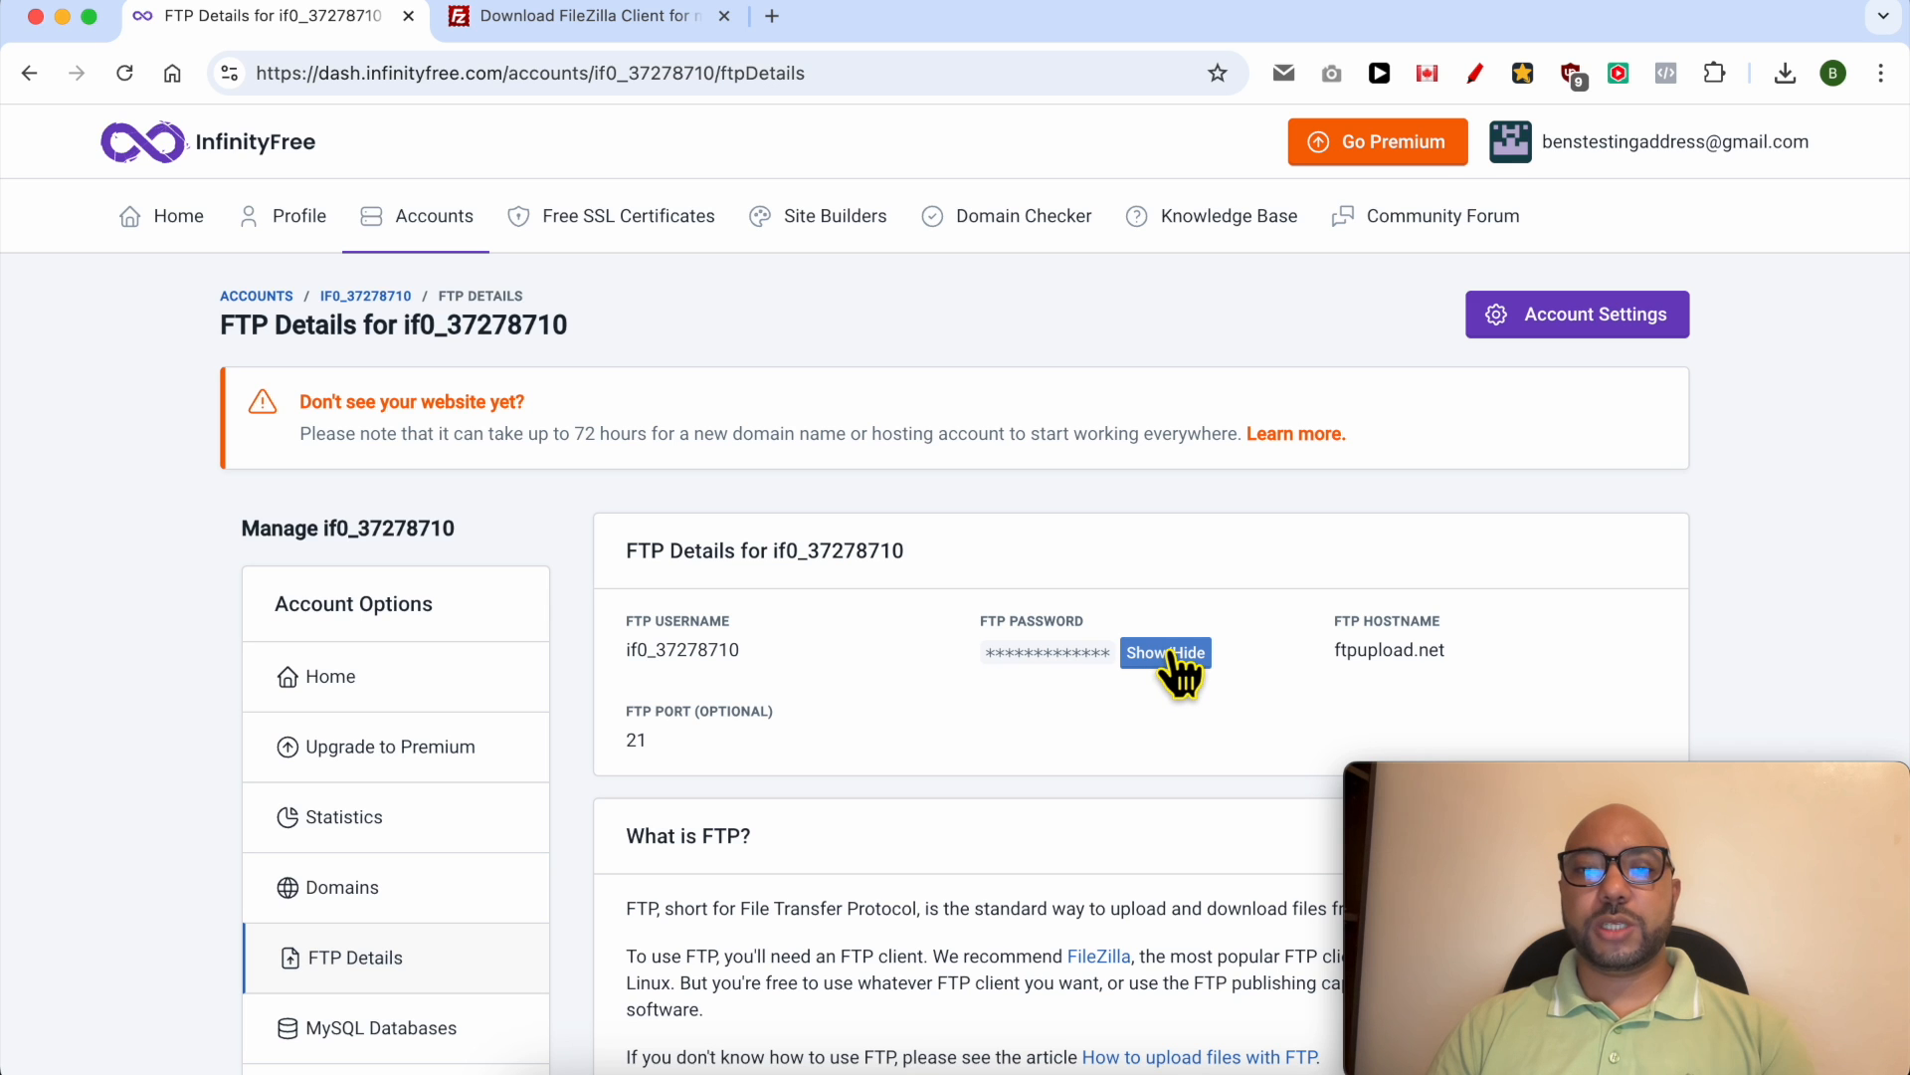
Copy the FTP password from InfinityFree and begin filling the server hostname in FileZilla.
right_click(1387, 649)
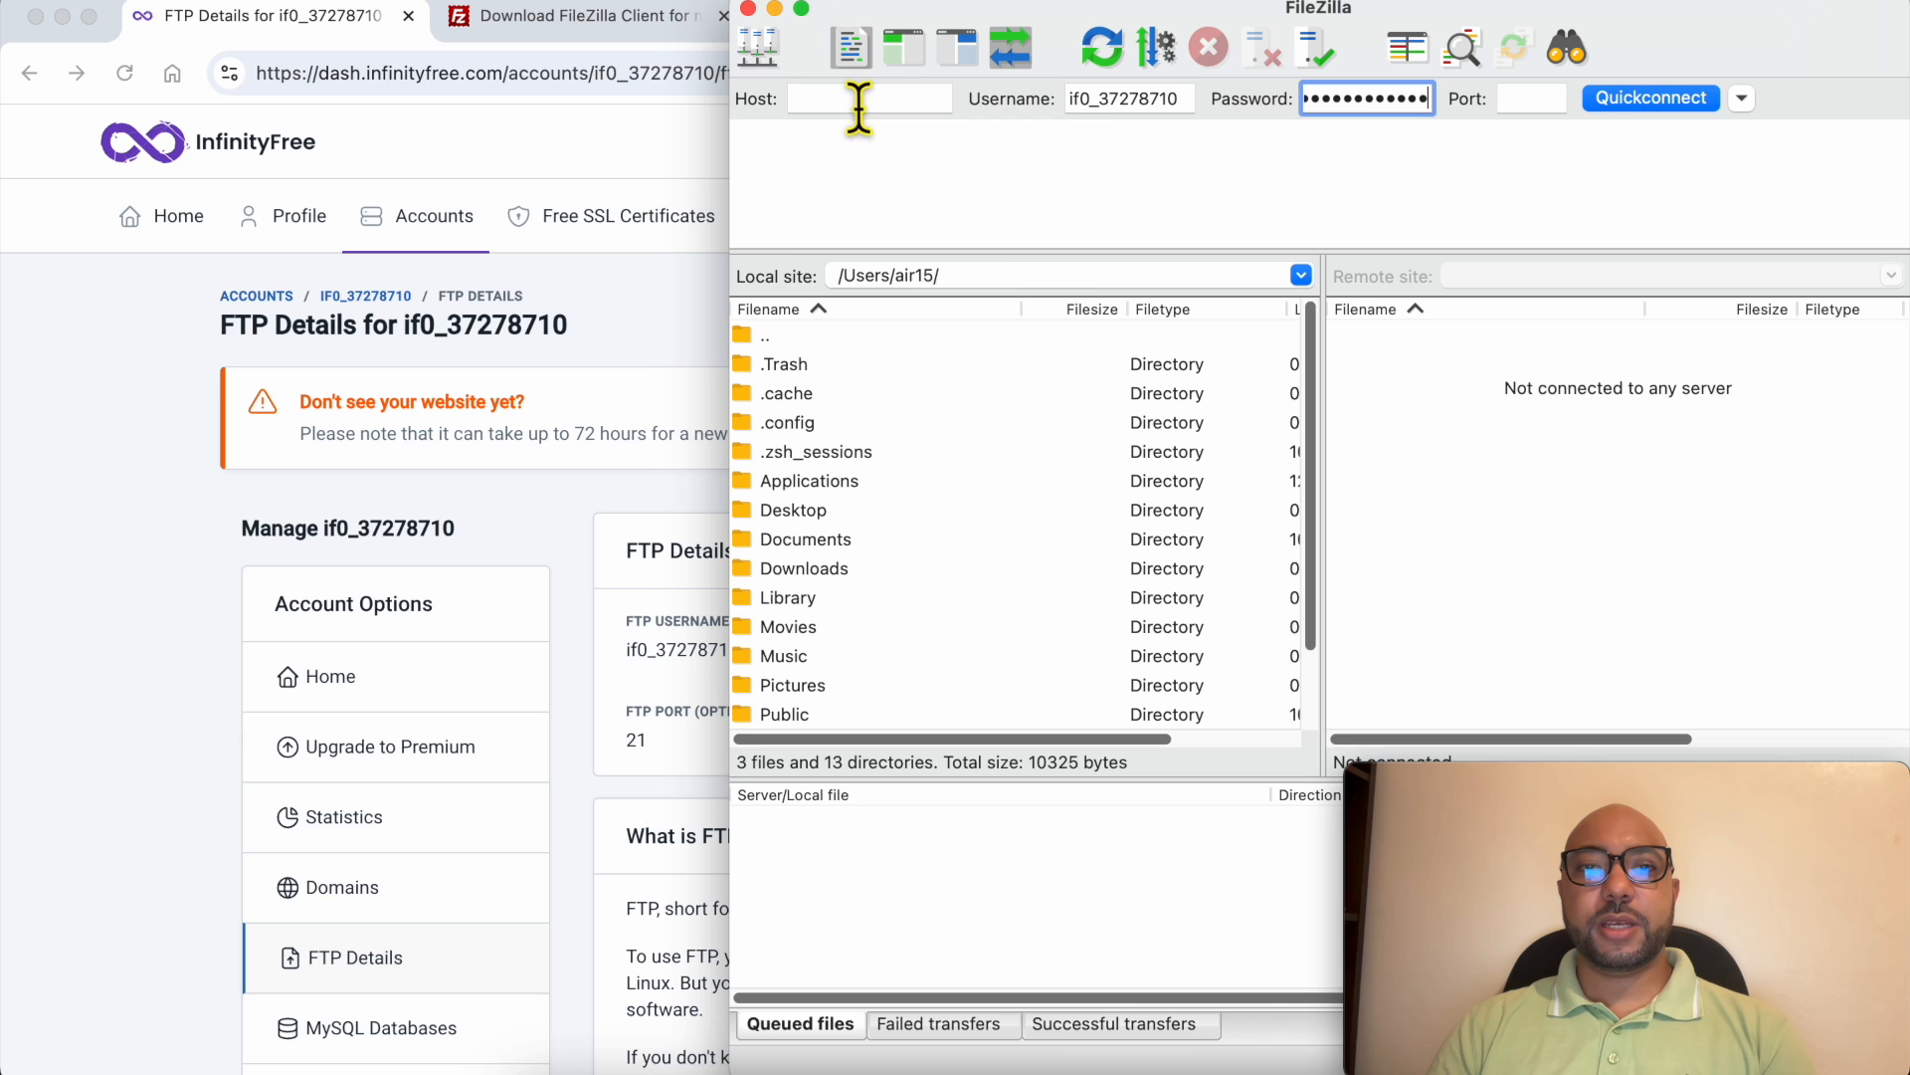
click(1650, 98)
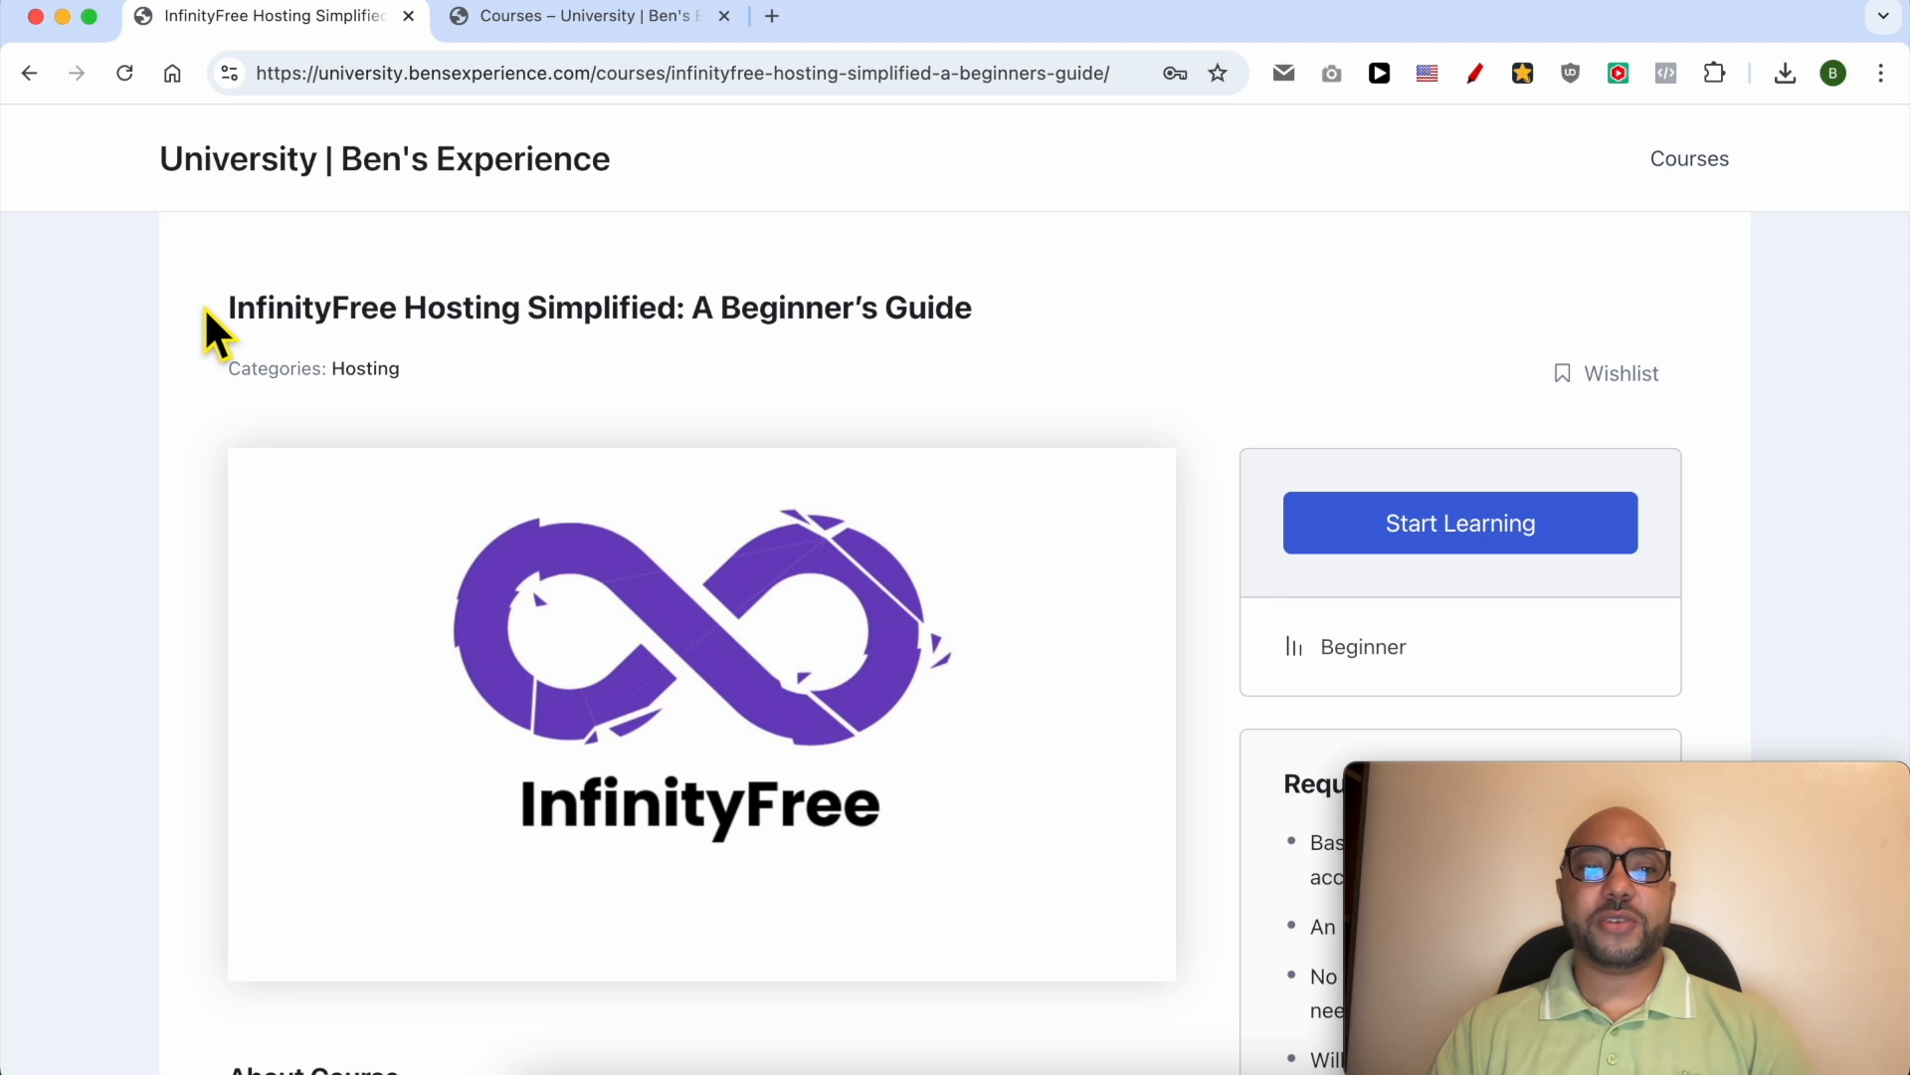
Scroll through the InfinityFree Hosting Simplified beginner's guide course page.
scroll(down, 3)
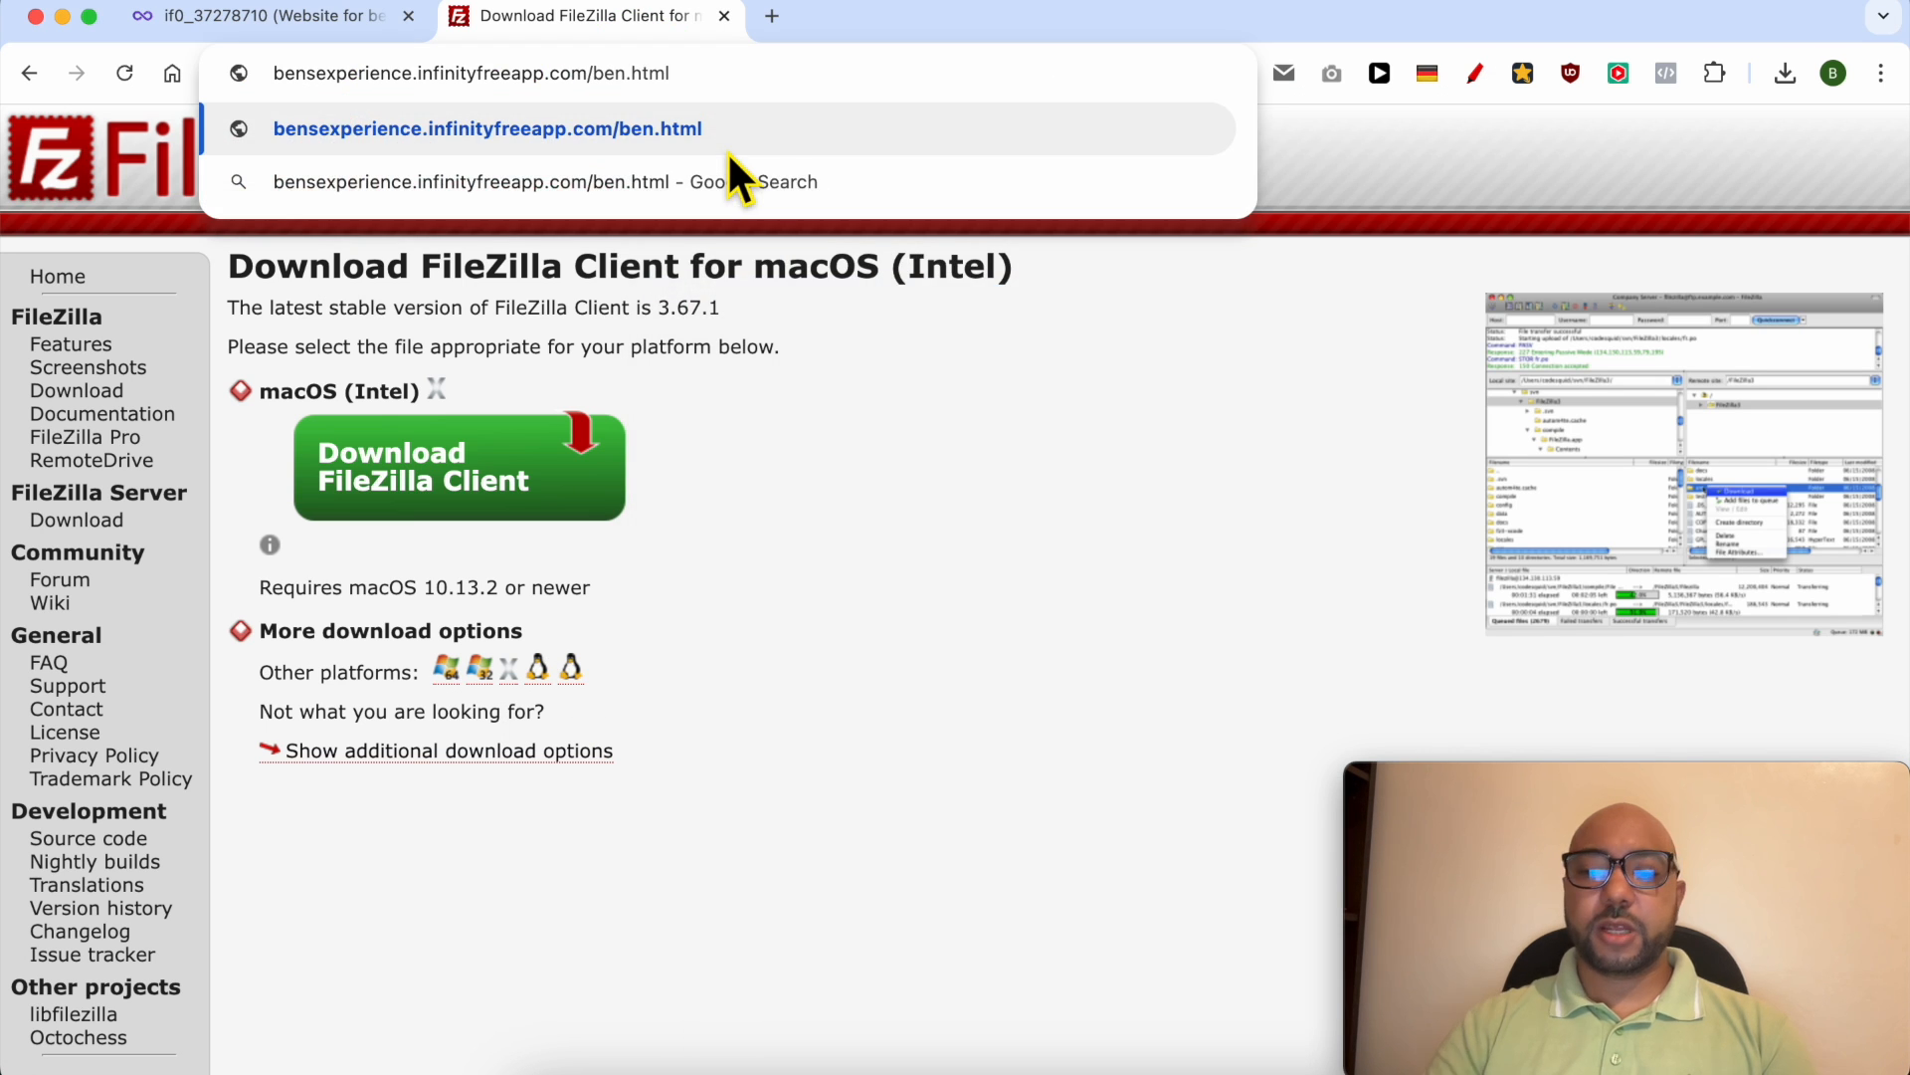
Load bensexperience.infinityfreeapp.com/ben.html, showing 'This is my HTML file content'.
click(488, 127)
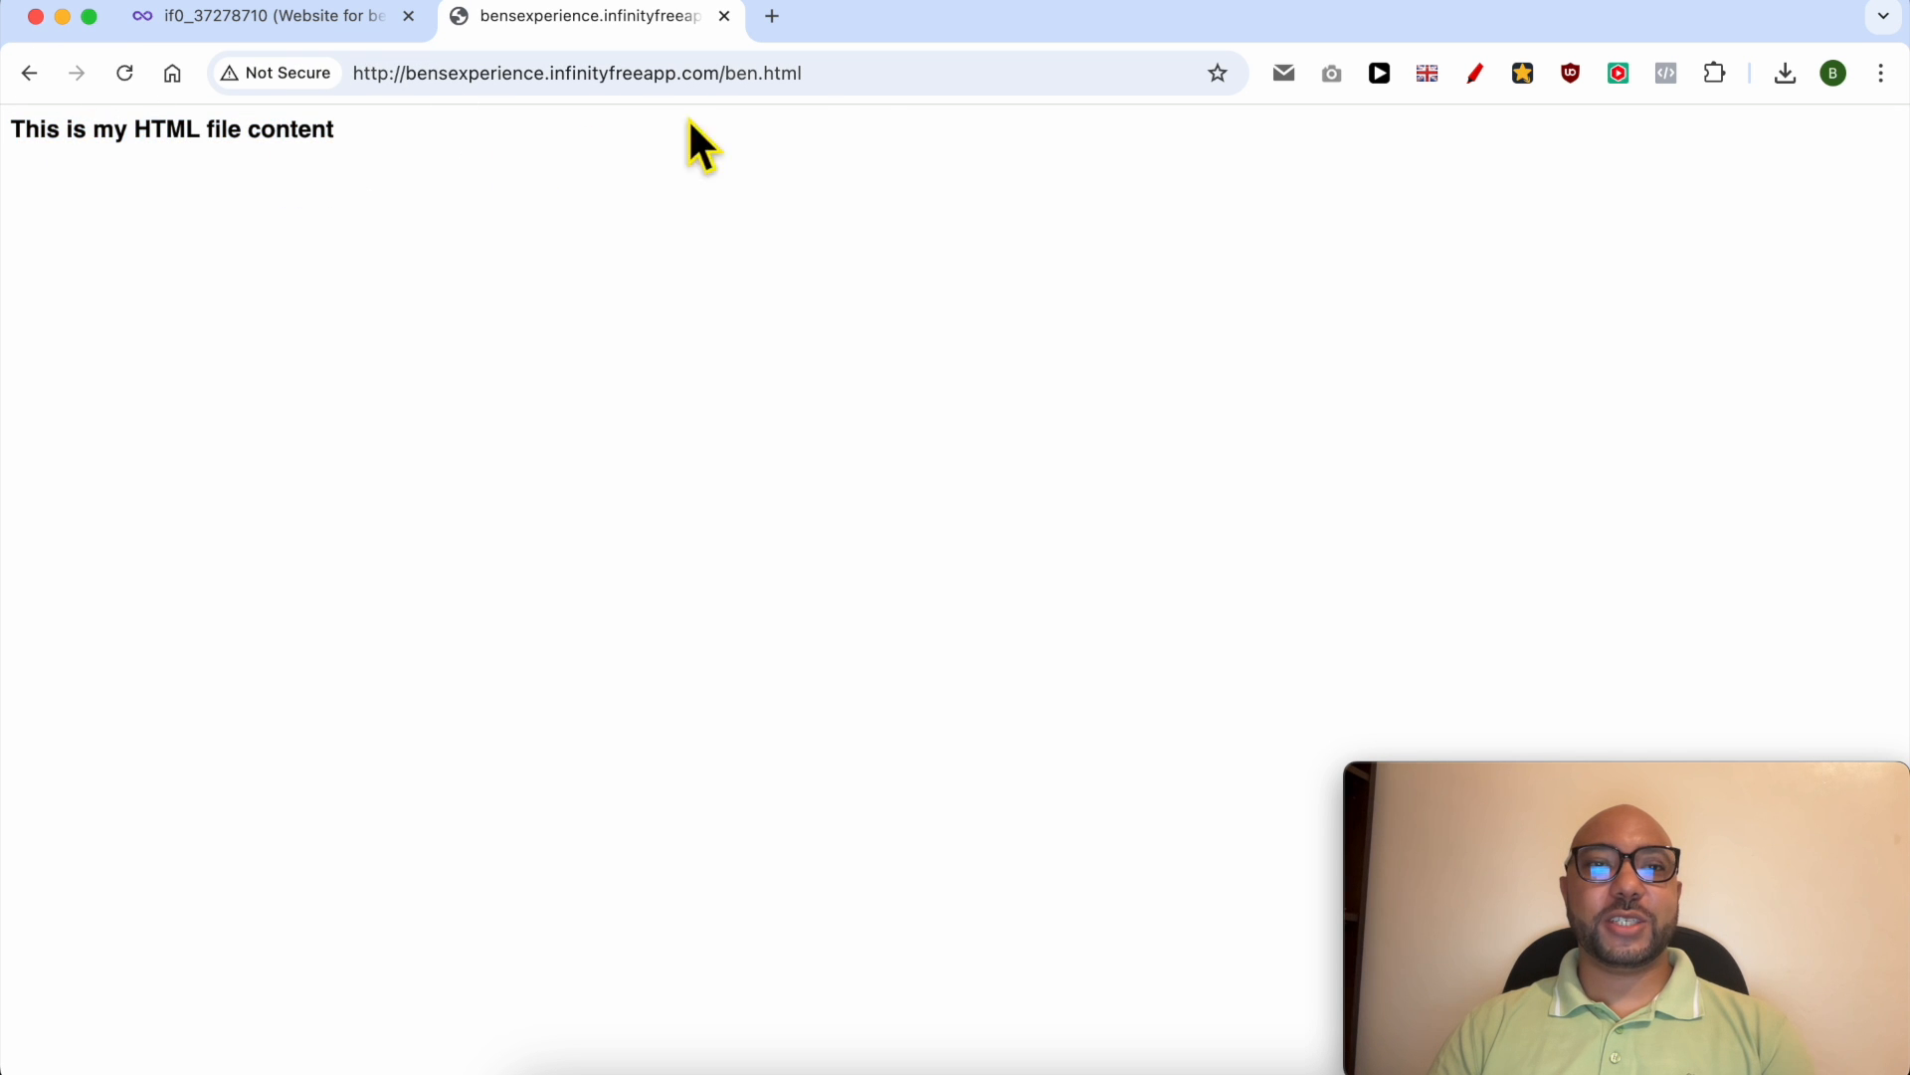